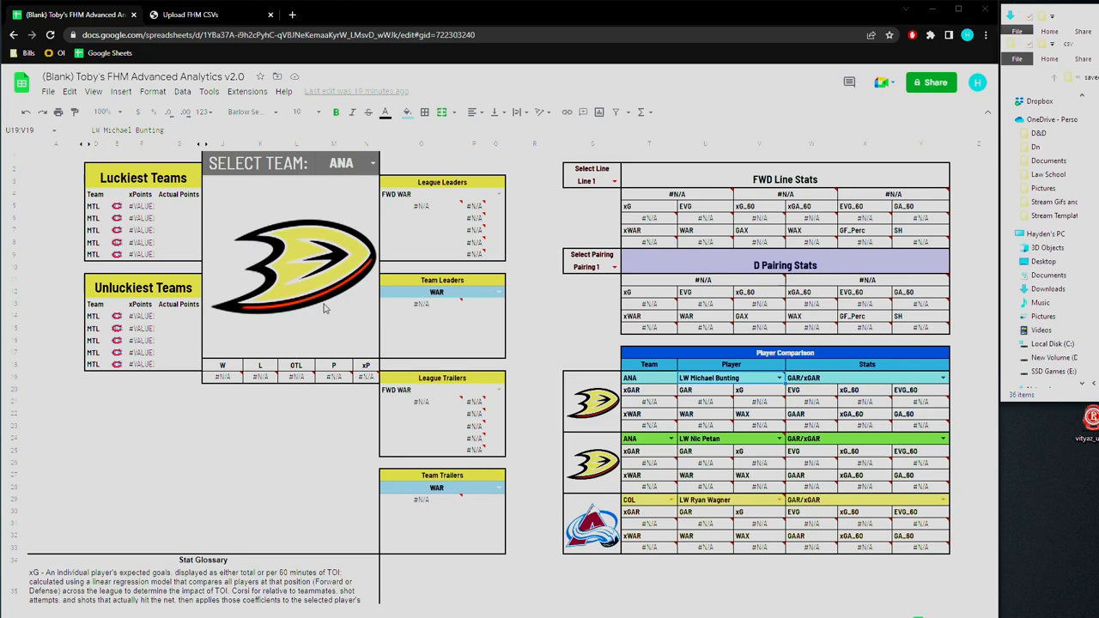
Switch from the dashboard to the Upload FHM CSVs page with empty upload fields
{"action": "left_click", "coordinate": [191, 15]}
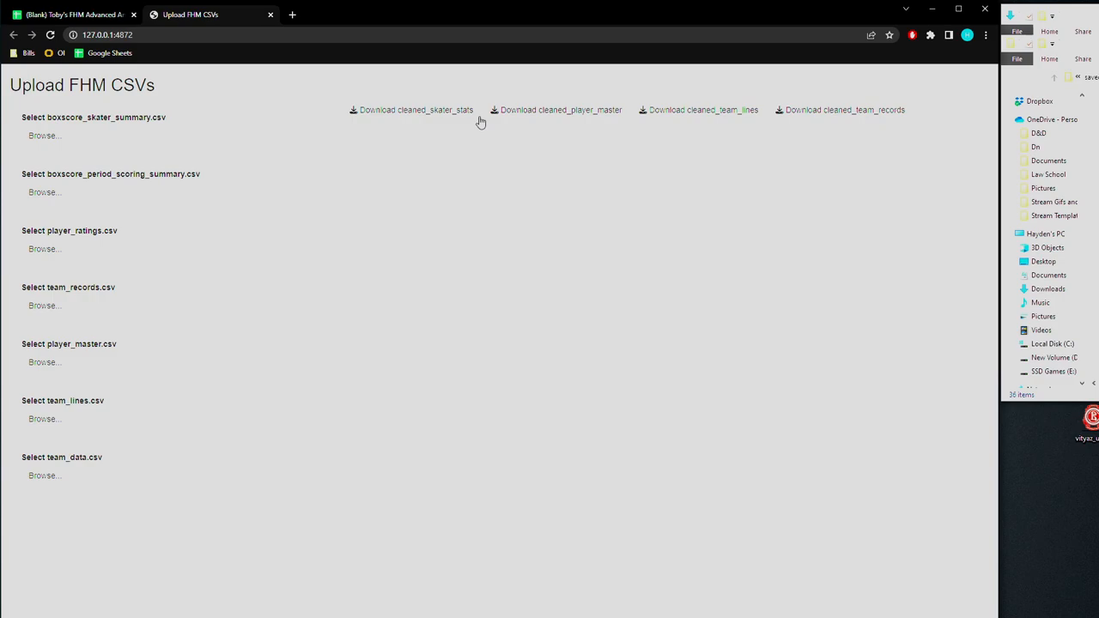
{"action": "mouse_move", "coordinate": [266, 114]}
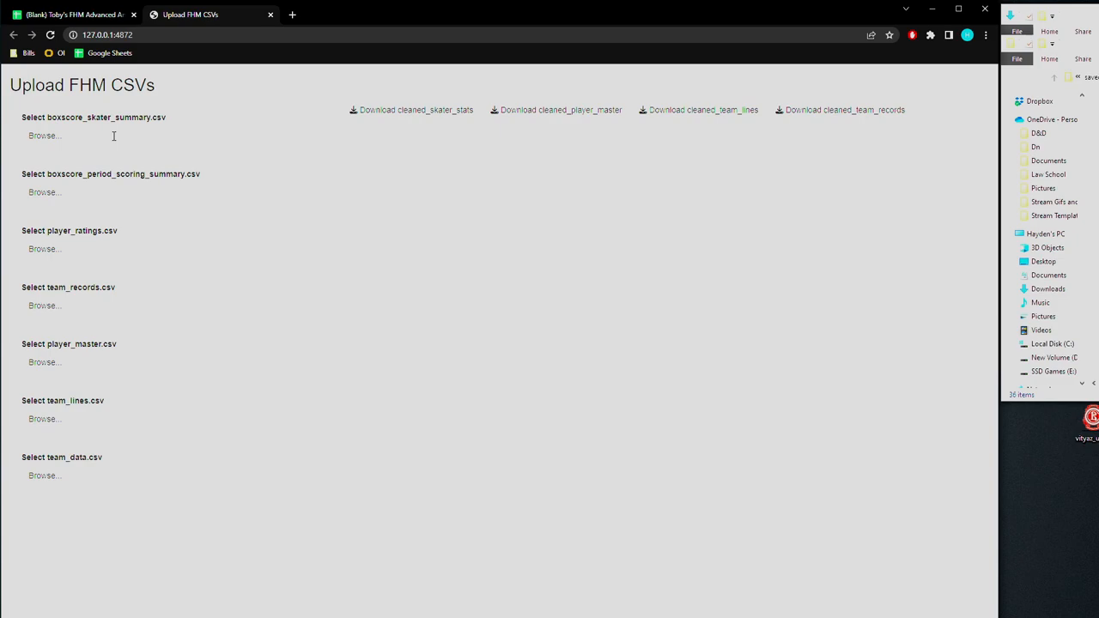
Upload the boxscore skater summary, player ratings and team_lines.csv exports from the csv export folder
{"action": "left_click", "coordinate": [45, 136]}
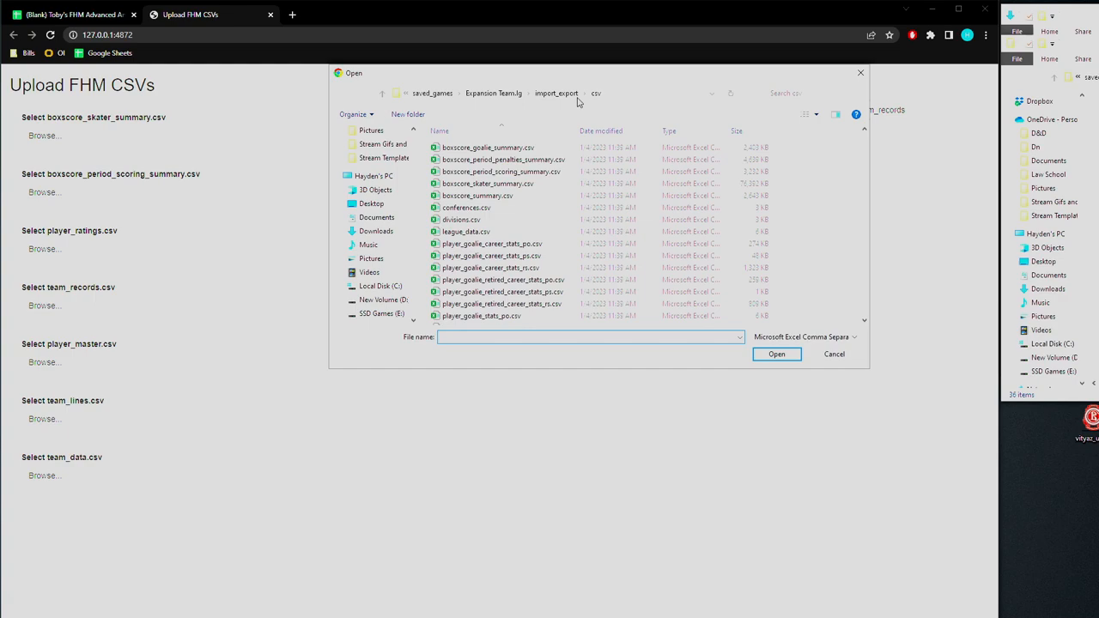
{"action": "left_click", "coordinate": [591, 336]}
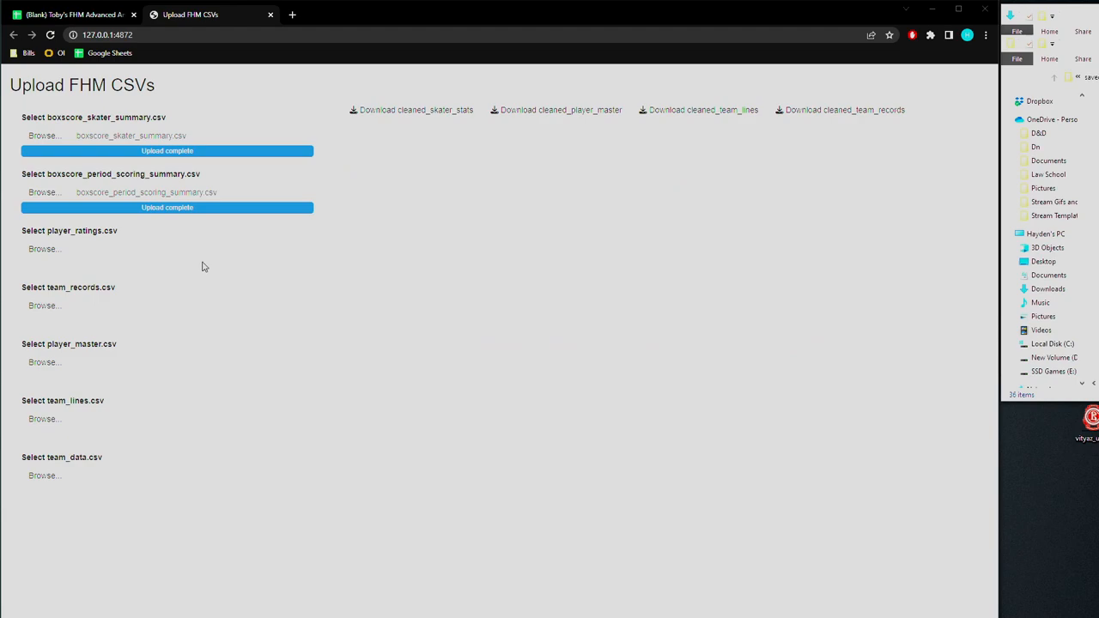
{"action": "left_click", "coordinate": [44, 248]}
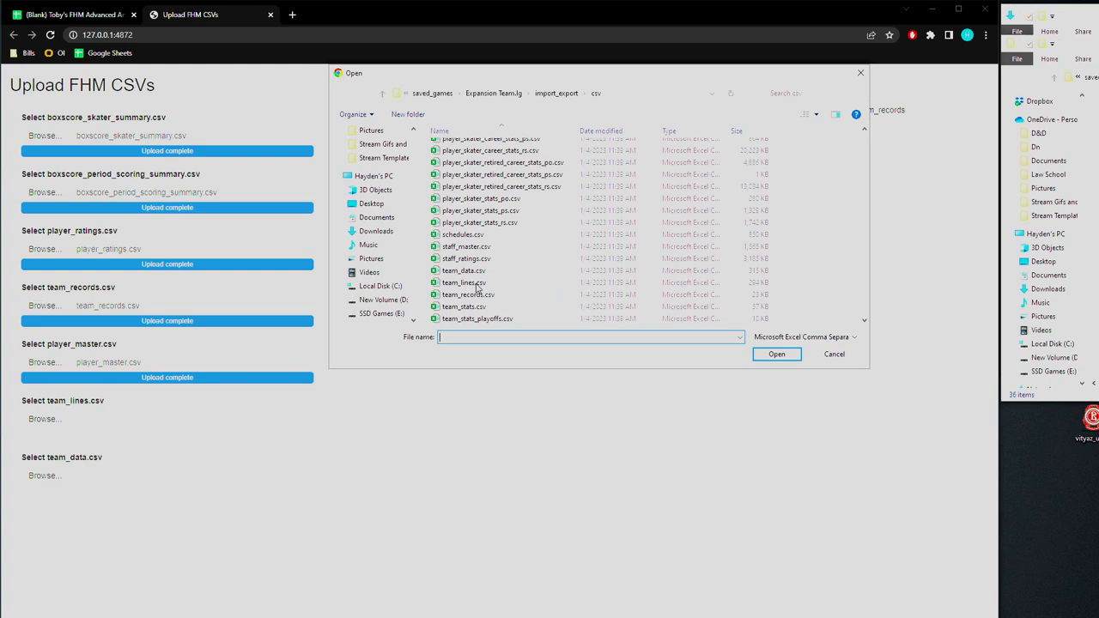
{"action": "left_click", "coordinate": [832, 354]}
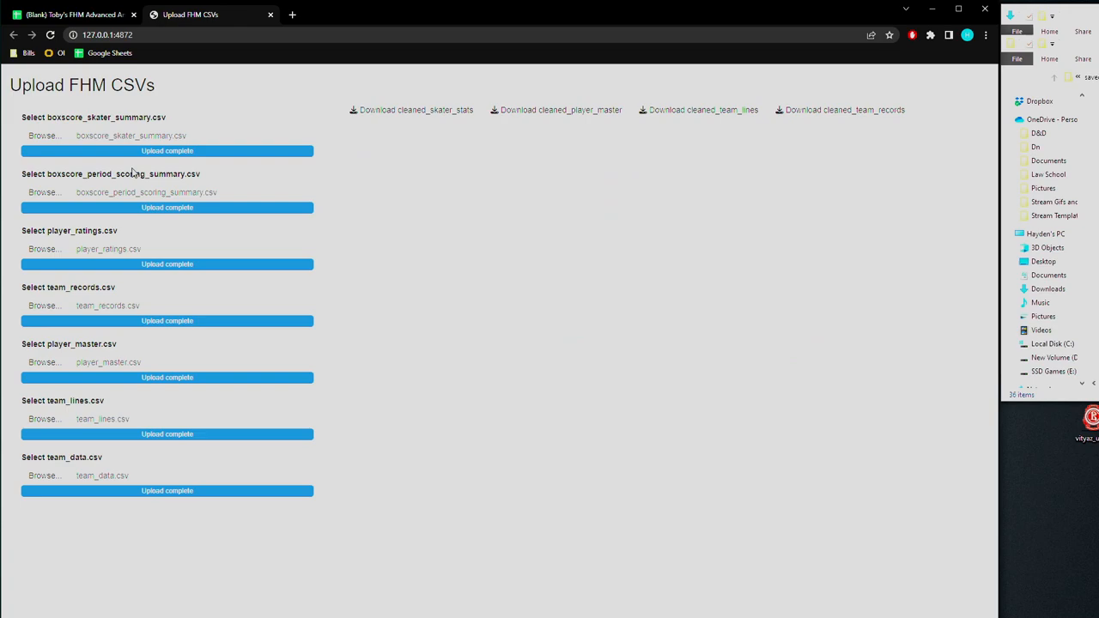
{"action": "mouse_move", "coordinate": [365, 265]}
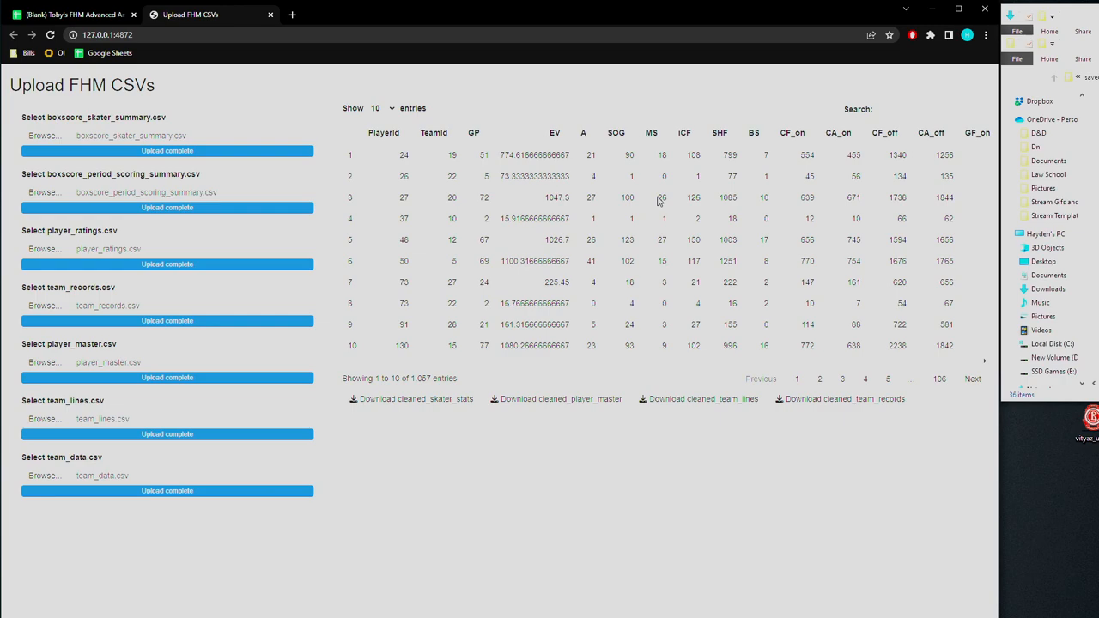
{"action": "mouse_move", "coordinate": [399, 410]}
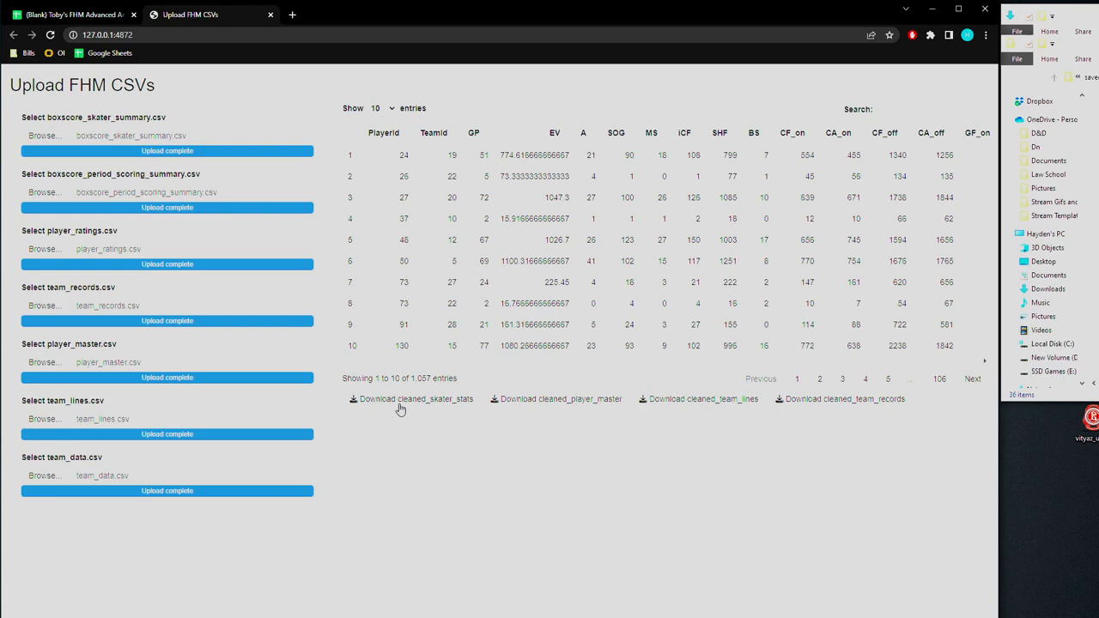
{"action": "mouse_move", "coordinate": [381, 402]}
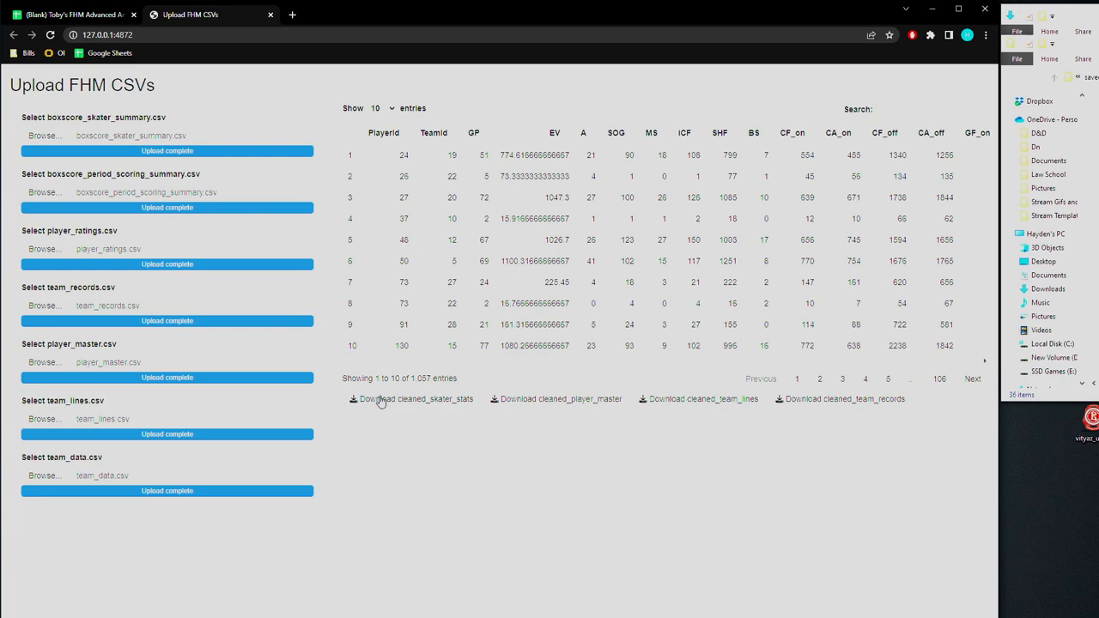
{"action": "mouse_move", "coordinate": [668, 276]}
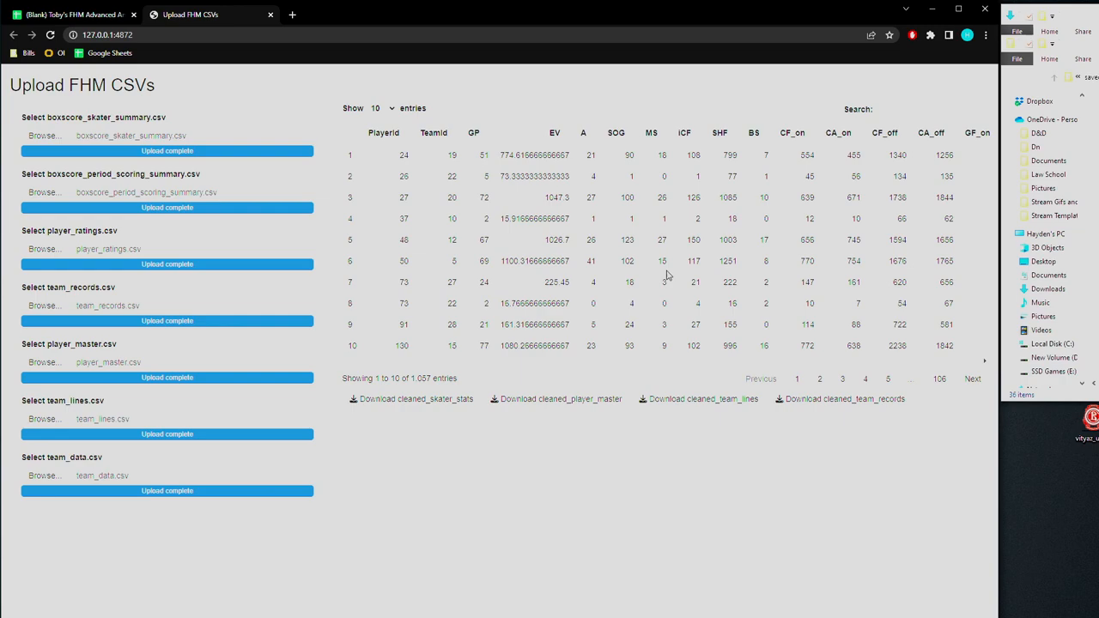
{"action": "mouse_move", "coordinate": [752, 509]}
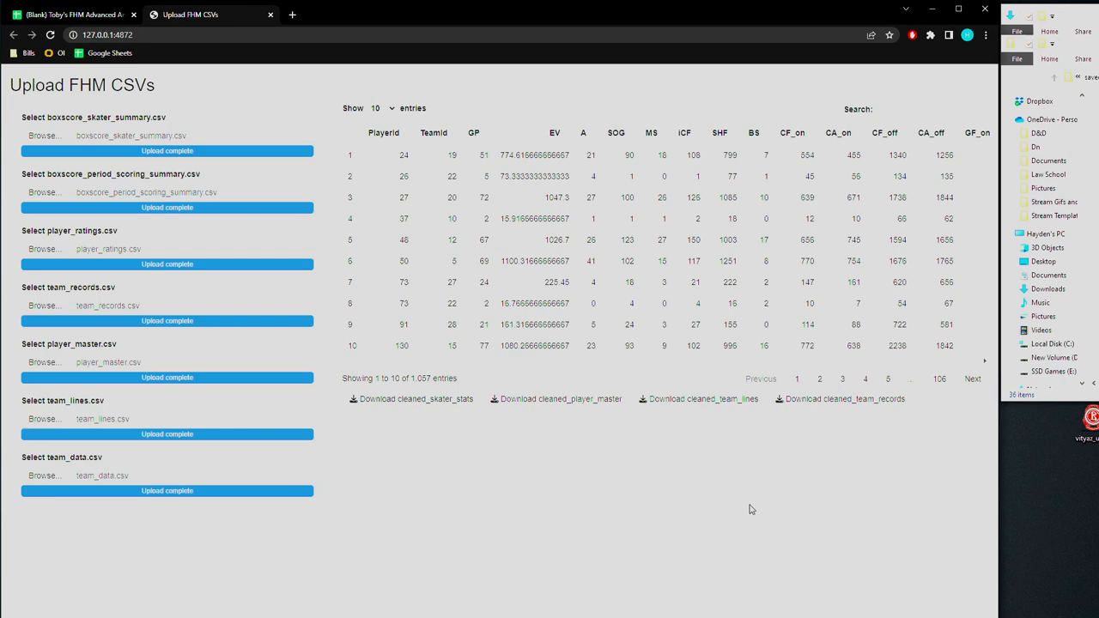
Download the four cleaned CSVs and return to the YT Test spreadsheet's TeamInfo list
{"action": "left_click", "coordinate": [73, 15]}
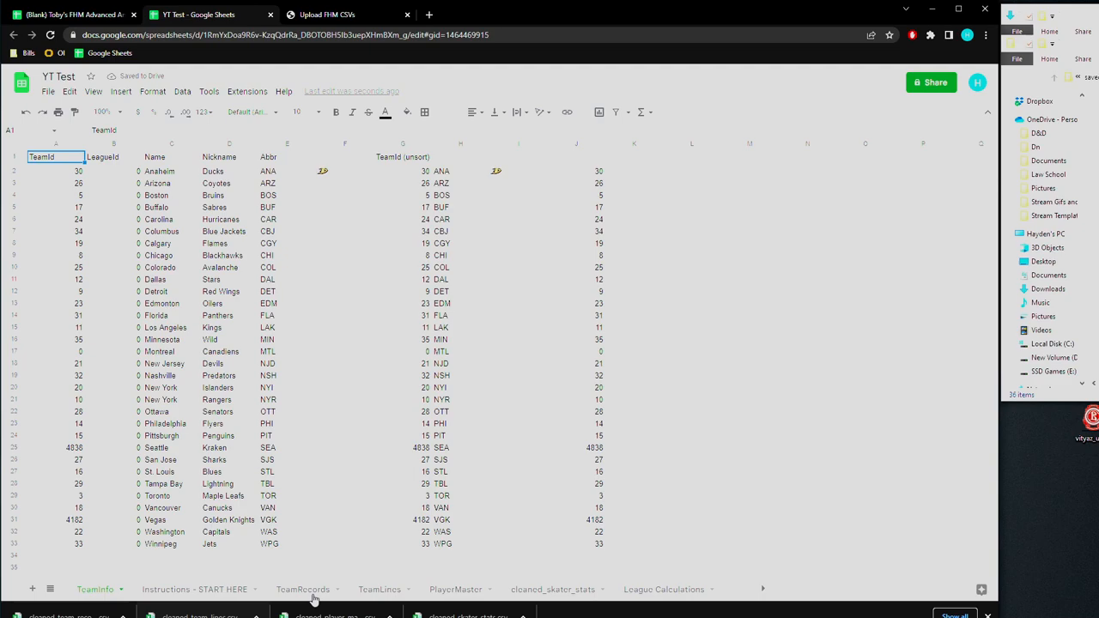
Import cleaned_team_records.csv from the computer into the TeamRecords sheet
{"action": "left_click", "coordinate": [302, 589]}
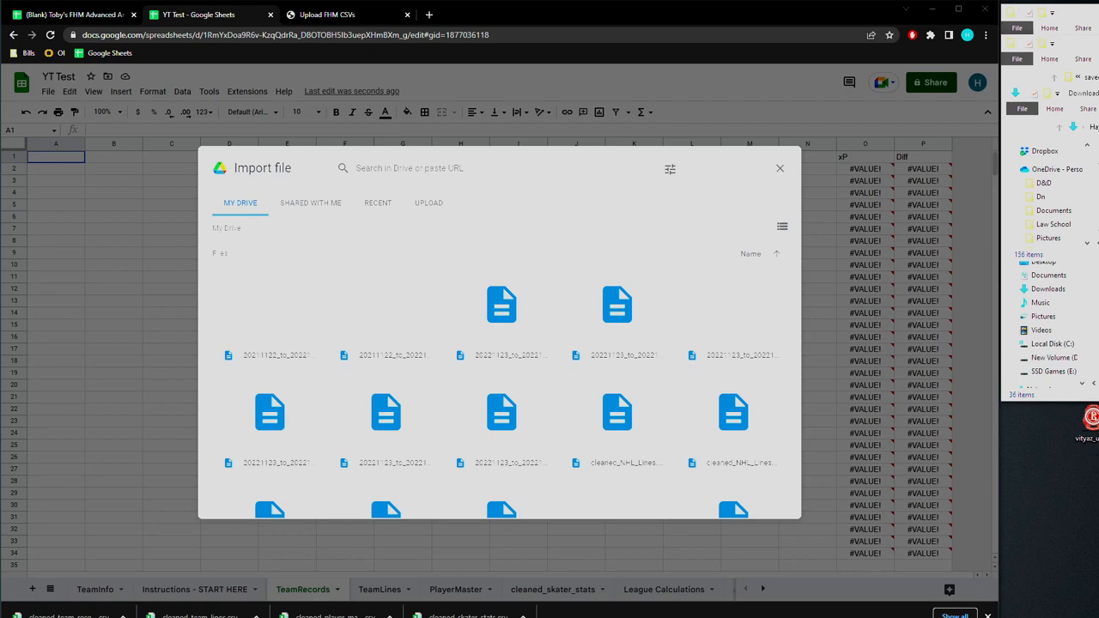
{"action": "left_click", "coordinate": [429, 203]}
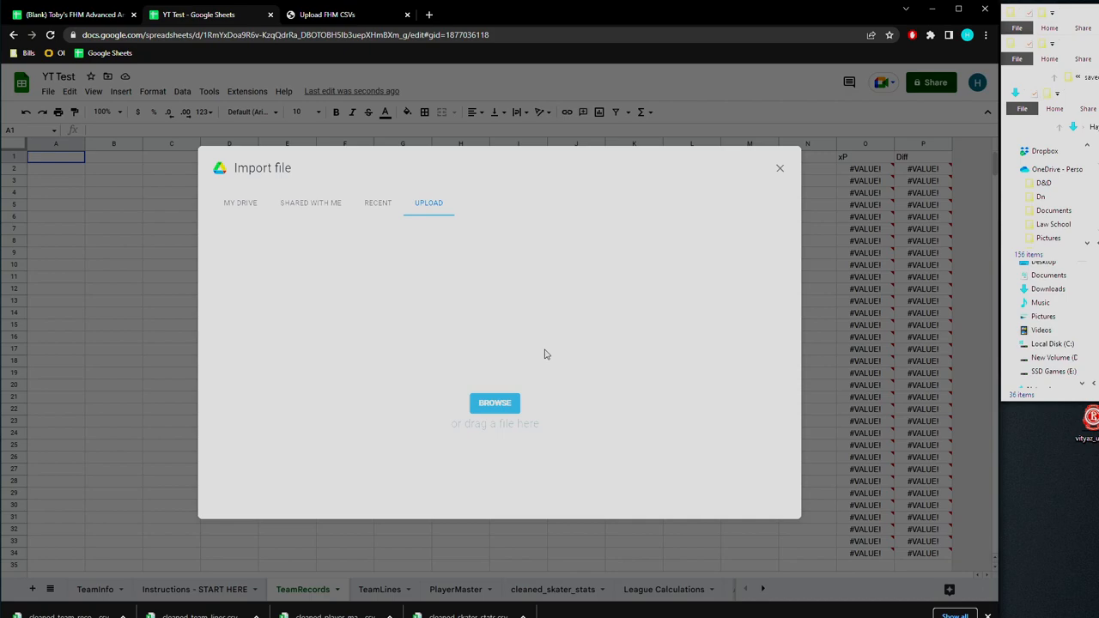
{"action": "left_click", "coordinate": [495, 403]}
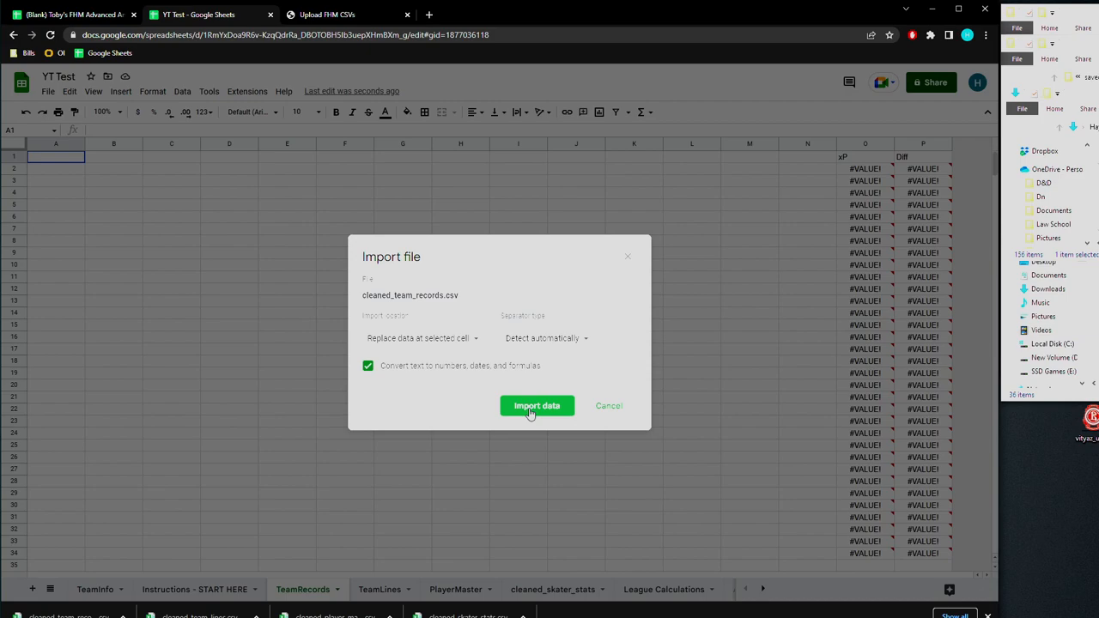
{"action": "left_click", "coordinate": [536, 405]}
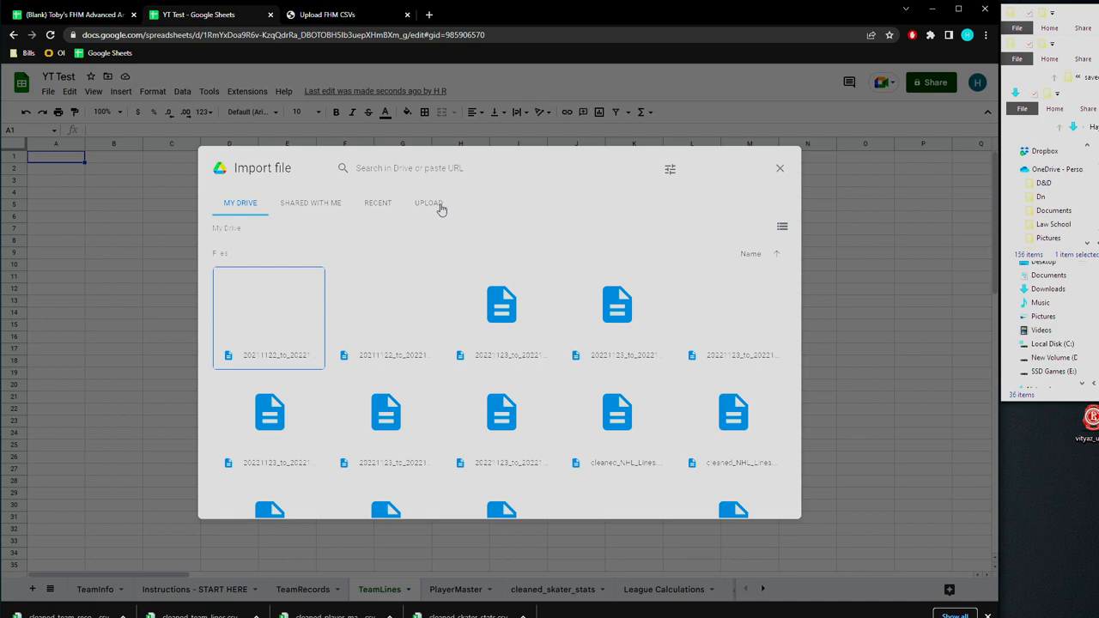
Import cleaned_team_lines.csv into the TeamLines sheet
{"action": "double_click", "coordinate": [269, 305]}
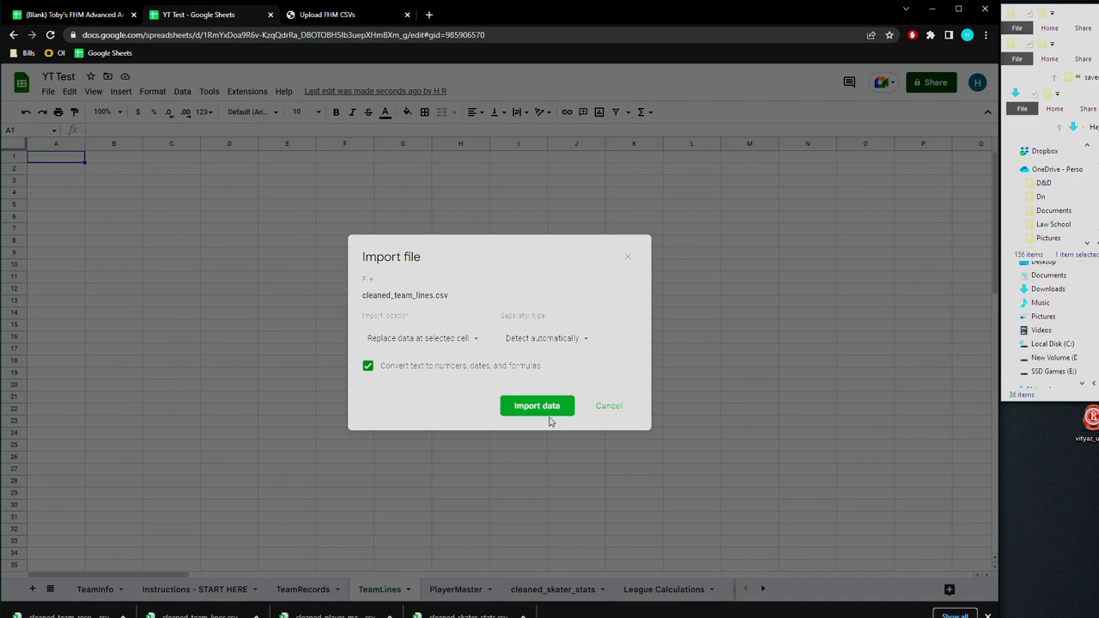
{"action": "left_click", "coordinate": [536, 406]}
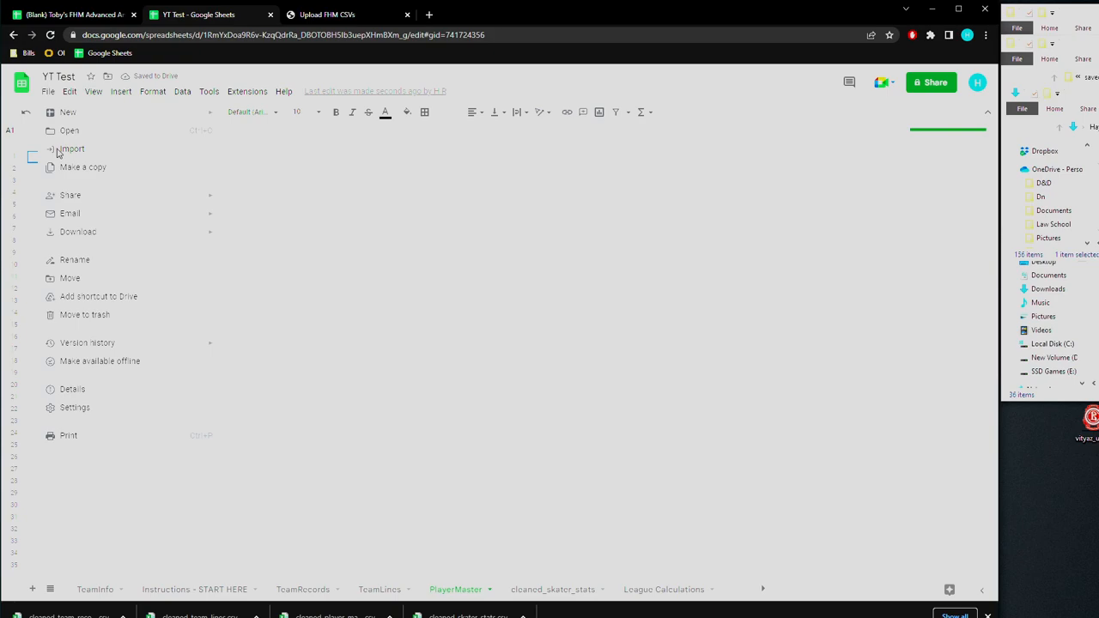
{"action": "left_click", "coordinate": [71, 148]}
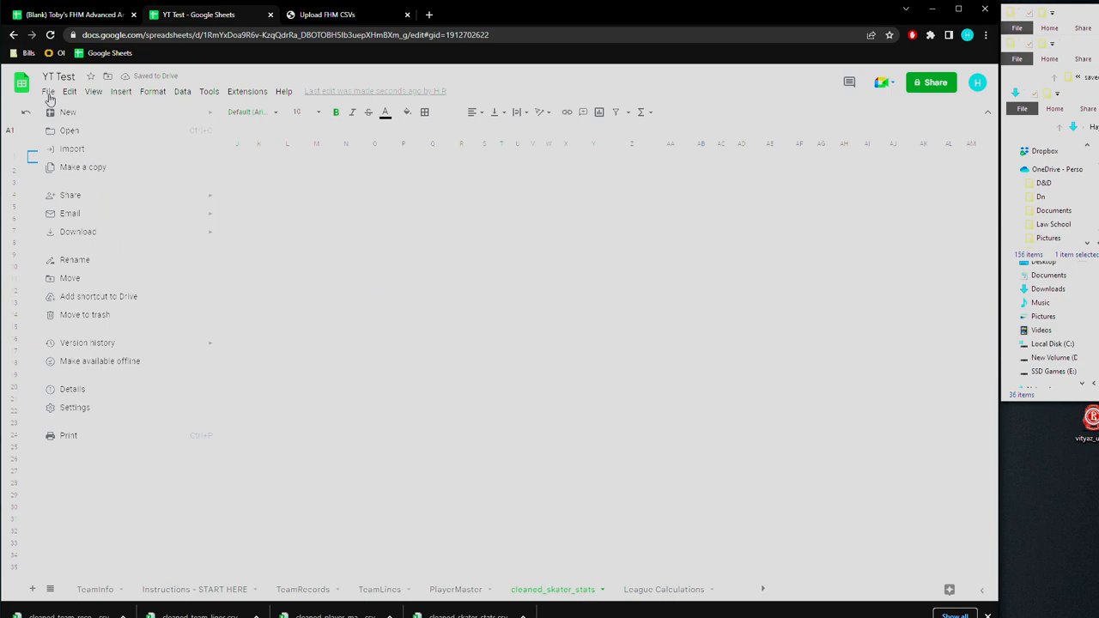
Import cleaned_skater_stats.csv into cleaned_skater_stats, replacing the data at the selected cell
{"action": "left_click", "coordinate": [72, 148]}
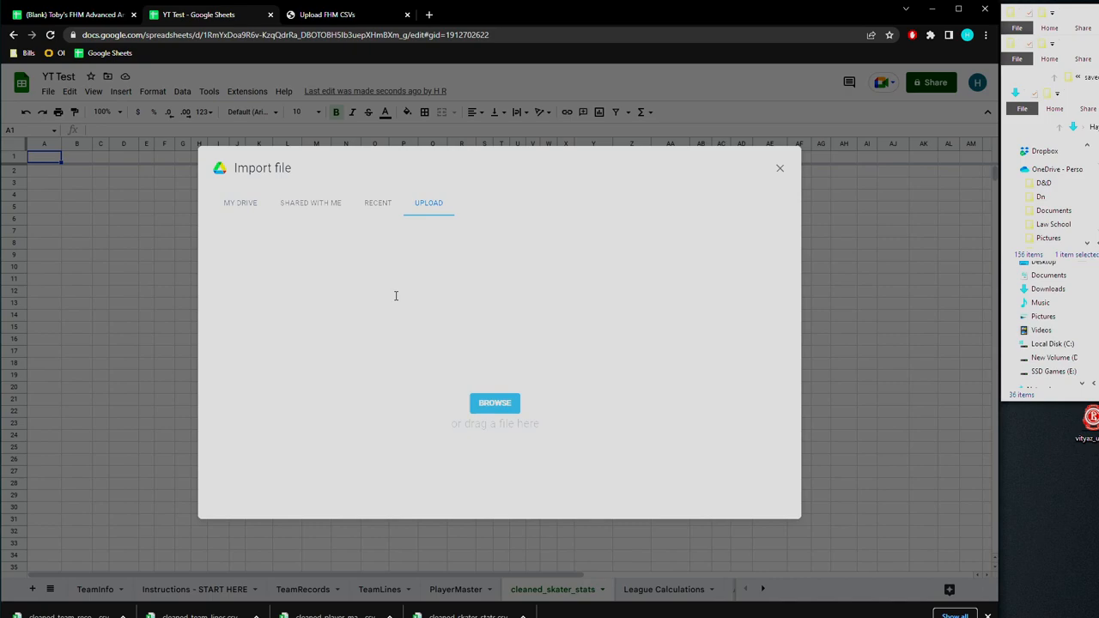
{"action": "left_click", "coordinate": [495, 403]}
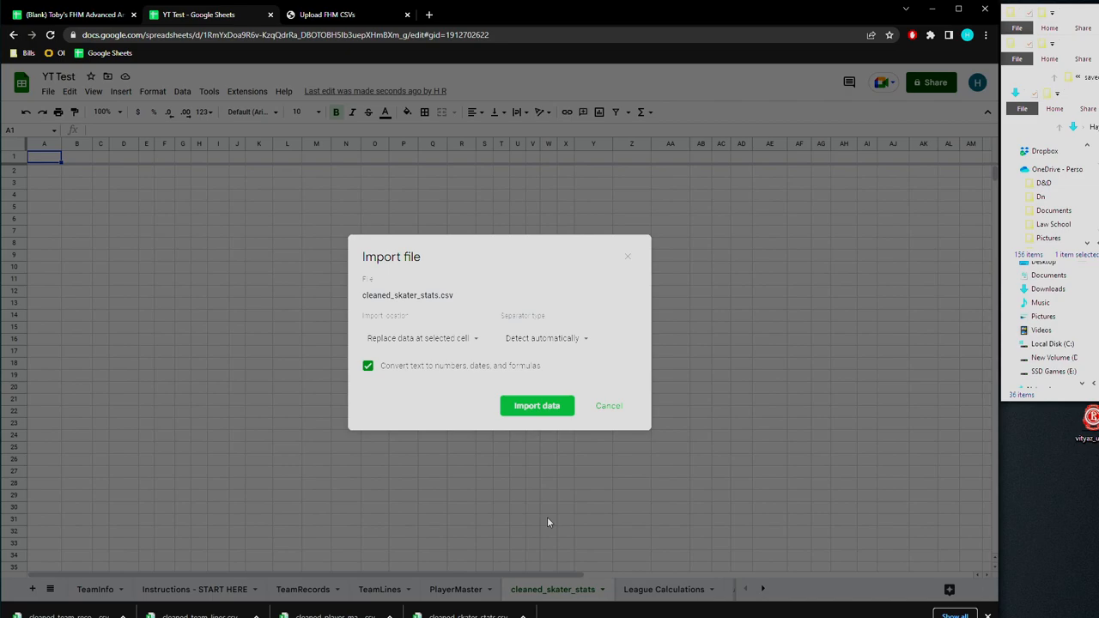
{"action": "left_click", "coordinate": [537, 405]}
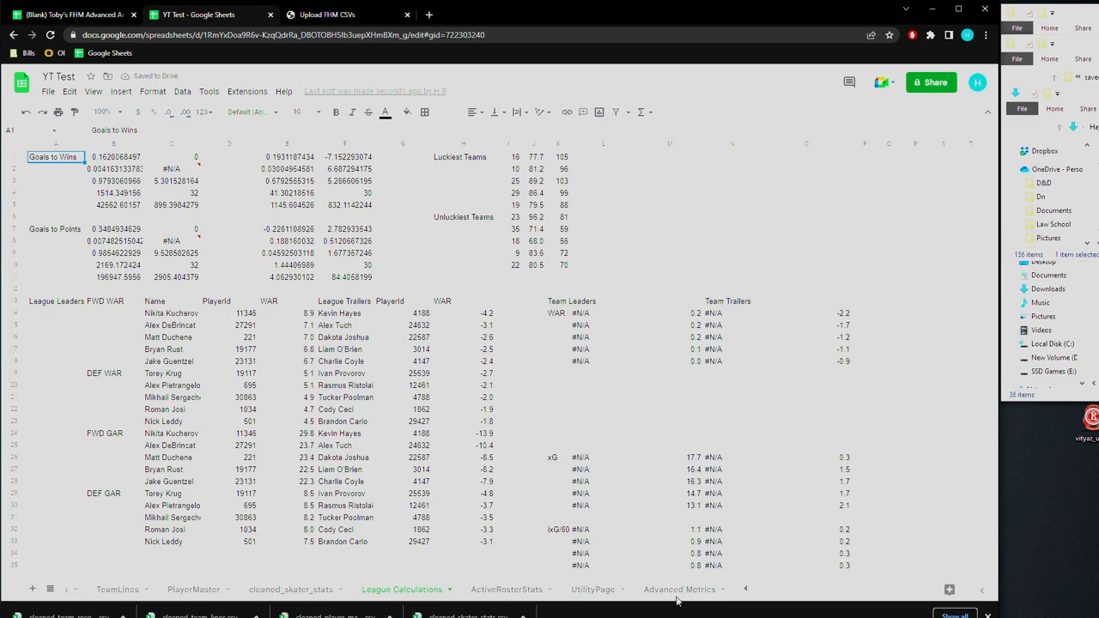
Review the selected team rows on UtilityPage and their row actions
{"action": "left_click", "coordinate": [592, 589]}
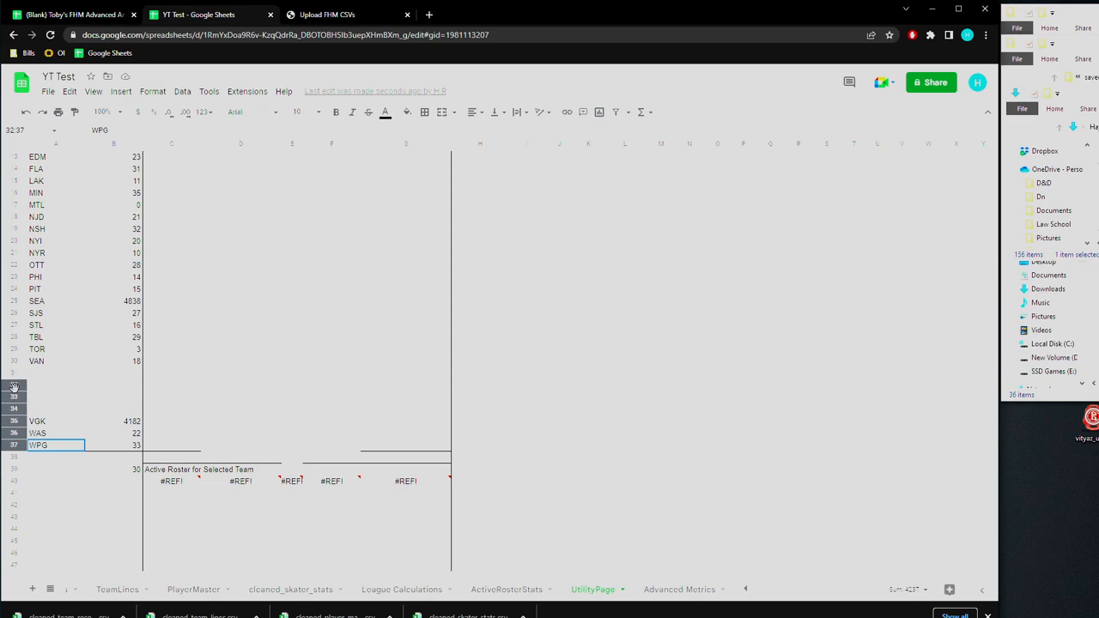
{"action": "right_click", "coordinate": [14, 386]}
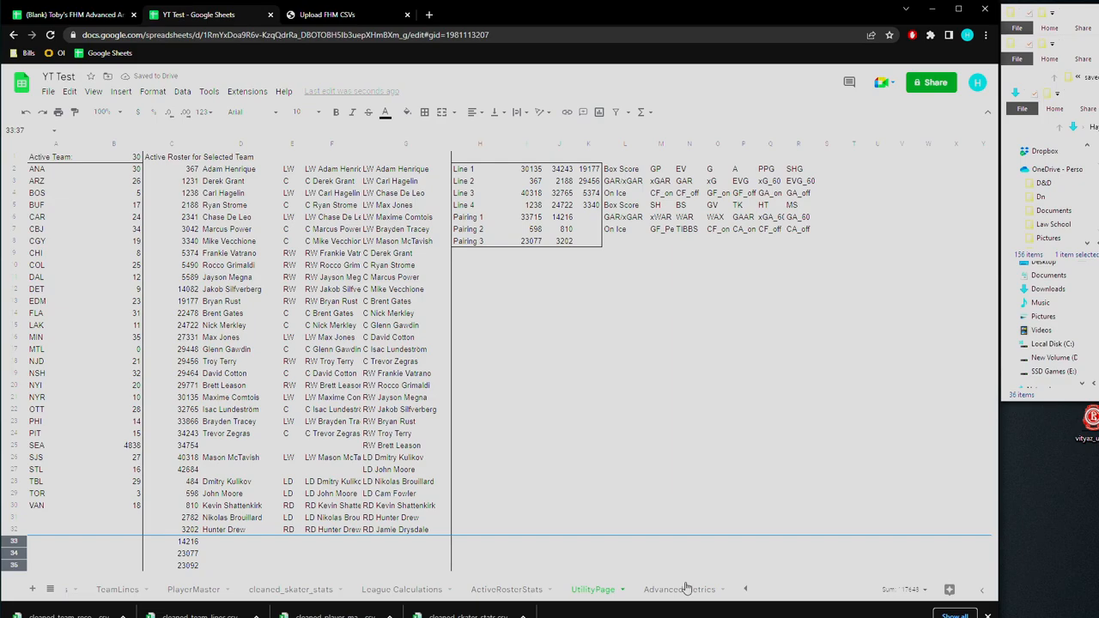
{"action": "left_click", "coordinate": [679, 589]}
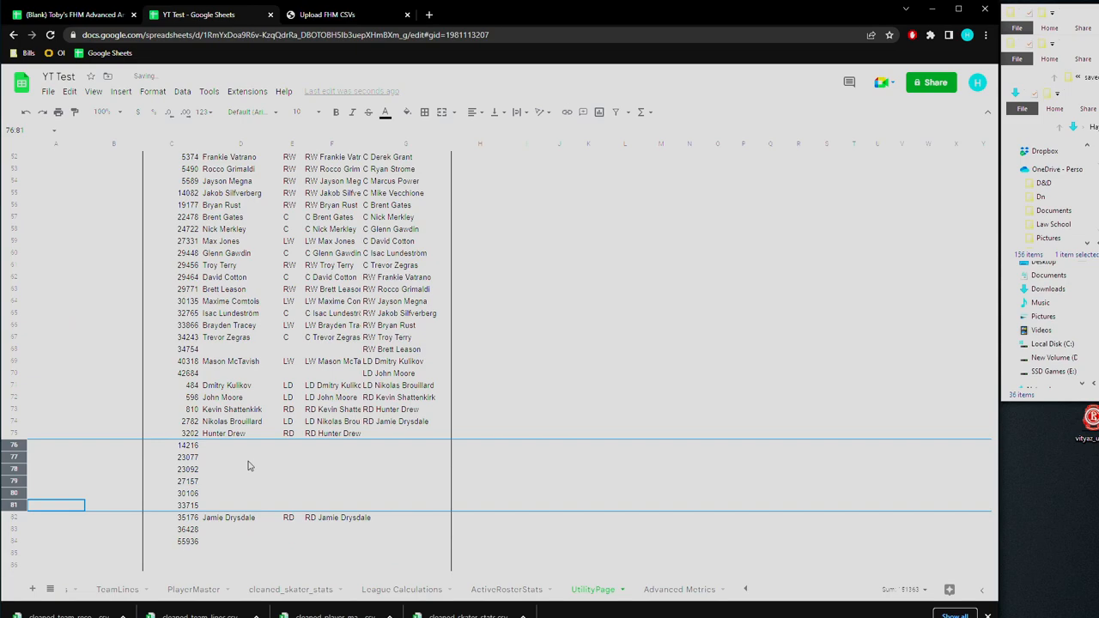
Fill the Hunter Drew roster formula row down through row 120 so all roster names and positions appear
{"action": "left_click", "coordinate": [240, 433]}
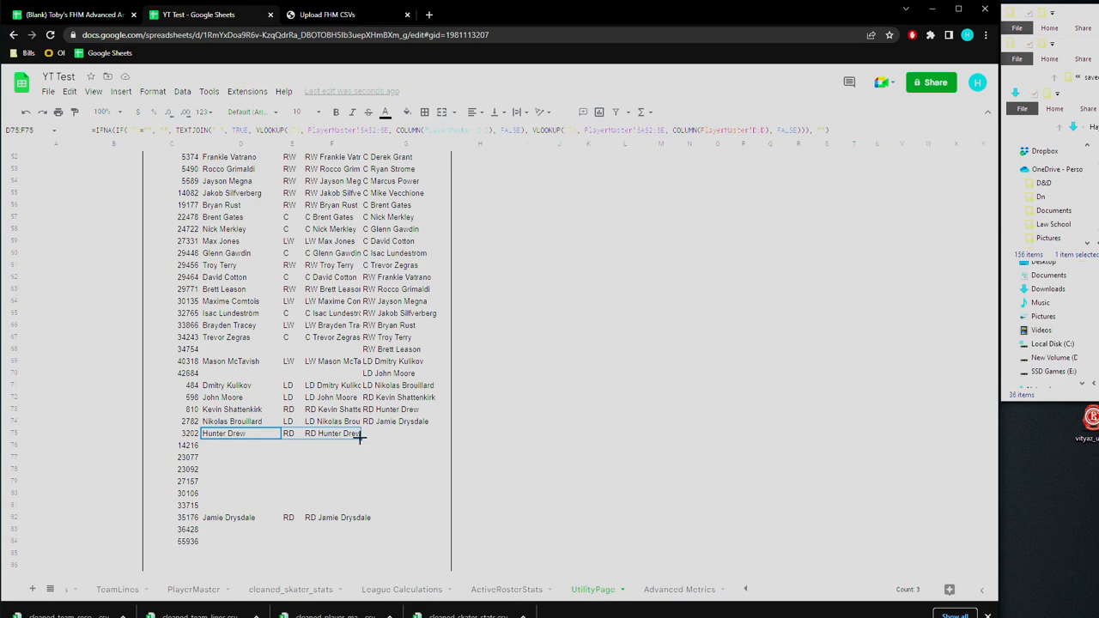
{"action": "scroll", "scroll_direction": "down", "scroll_amount": 3}
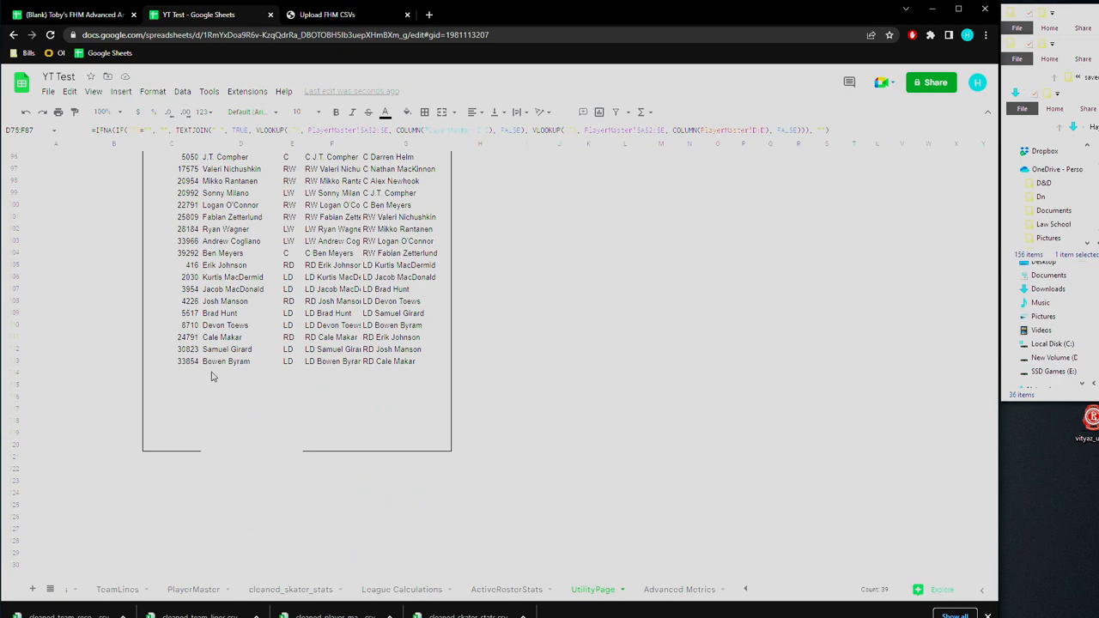
{"action": "left_click", "coordinate": [241, 361]}
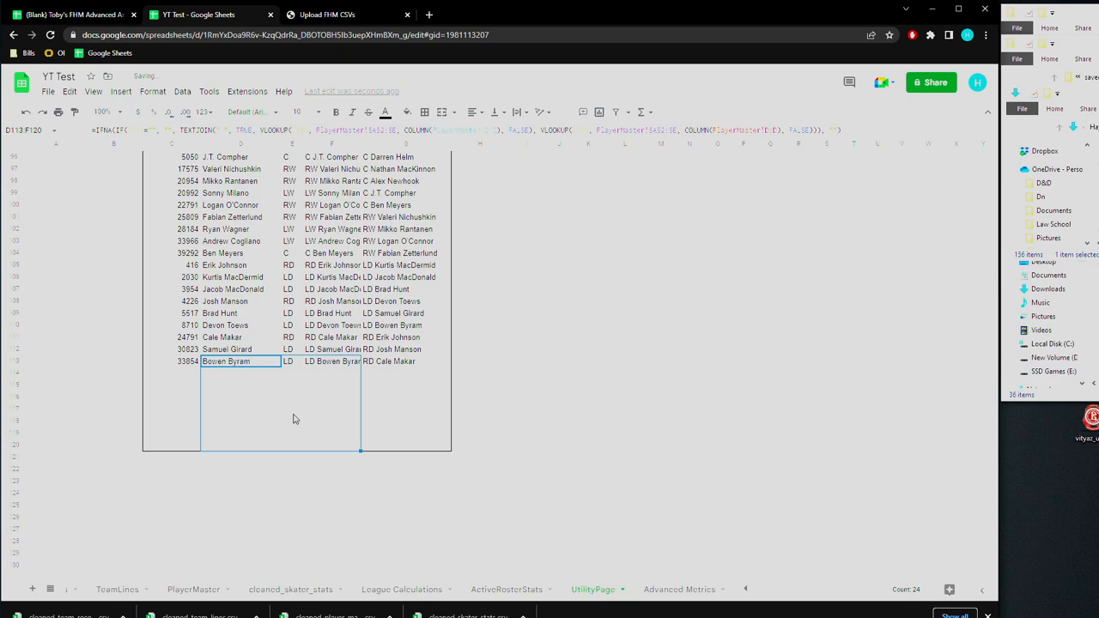
{"action": "scroll", "scroll_direction": "down", "scroll_amount": 3}
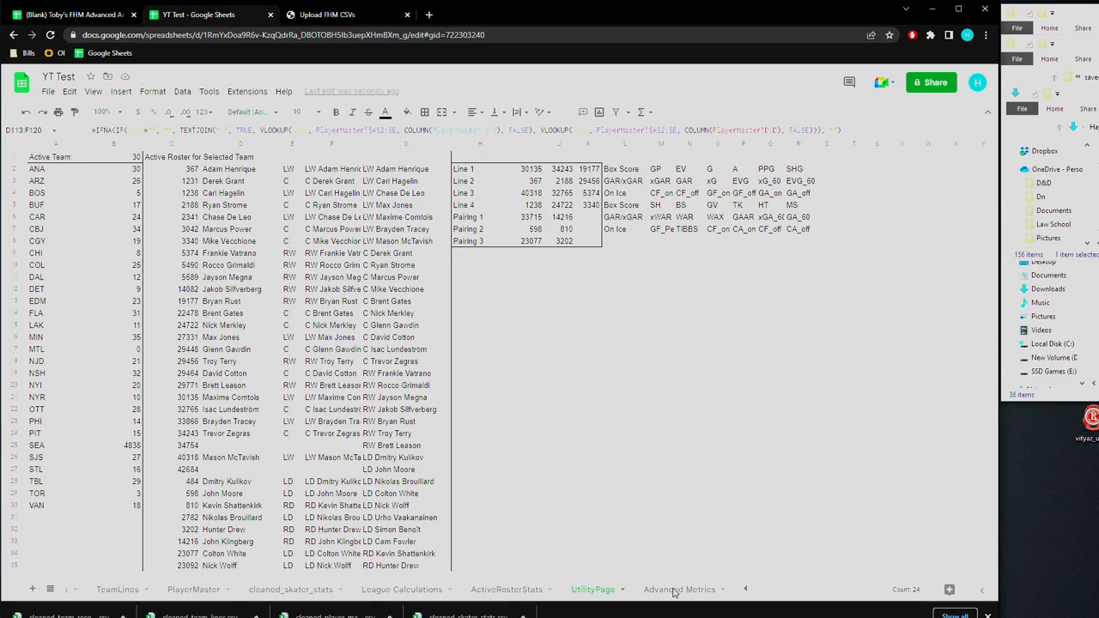
Set the second Advanced Metrics comparison player to LW Mason McTavish and check the forward line choices
{"action": "left_click", "coordinate": [680, 589]}
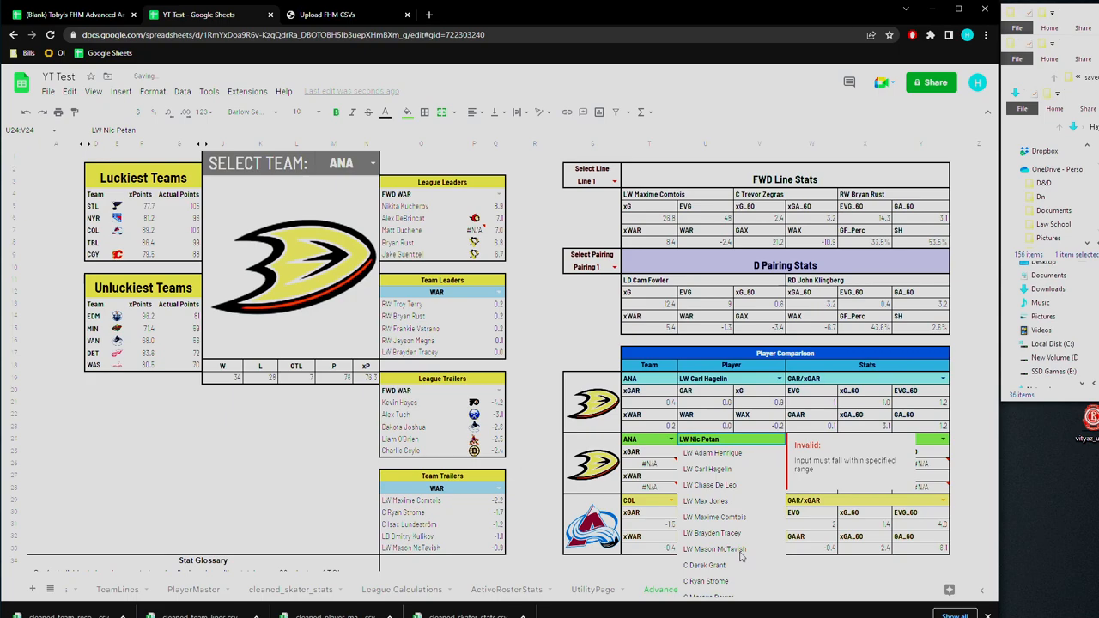
{"action": "left_click", "coordinate": [714, 549]}
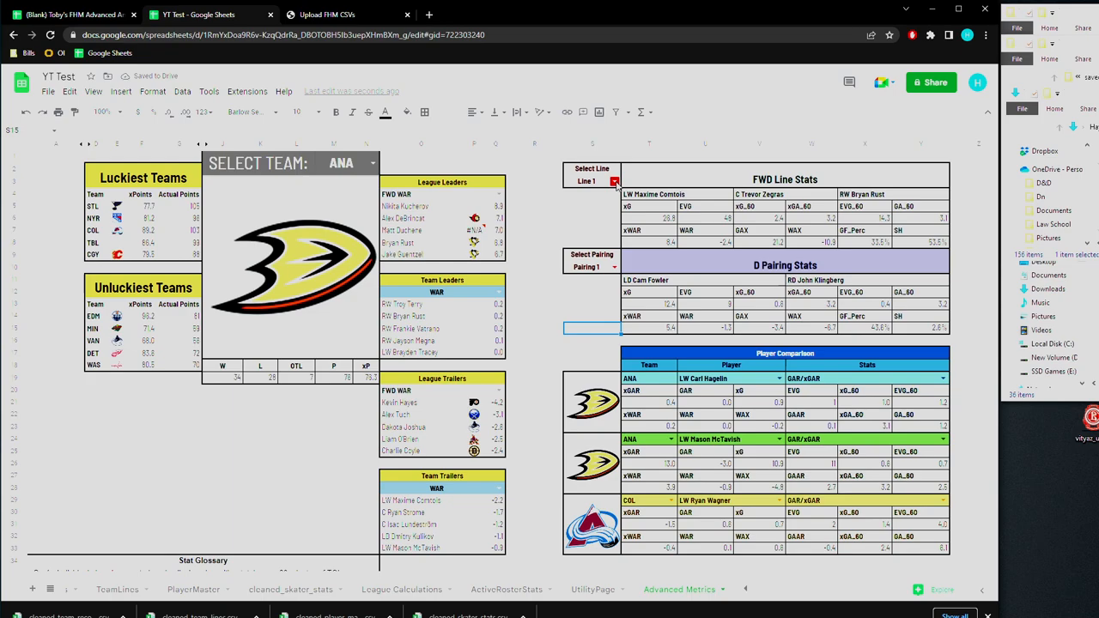
{"action": "left_click", "coordinate": [590, 181]}
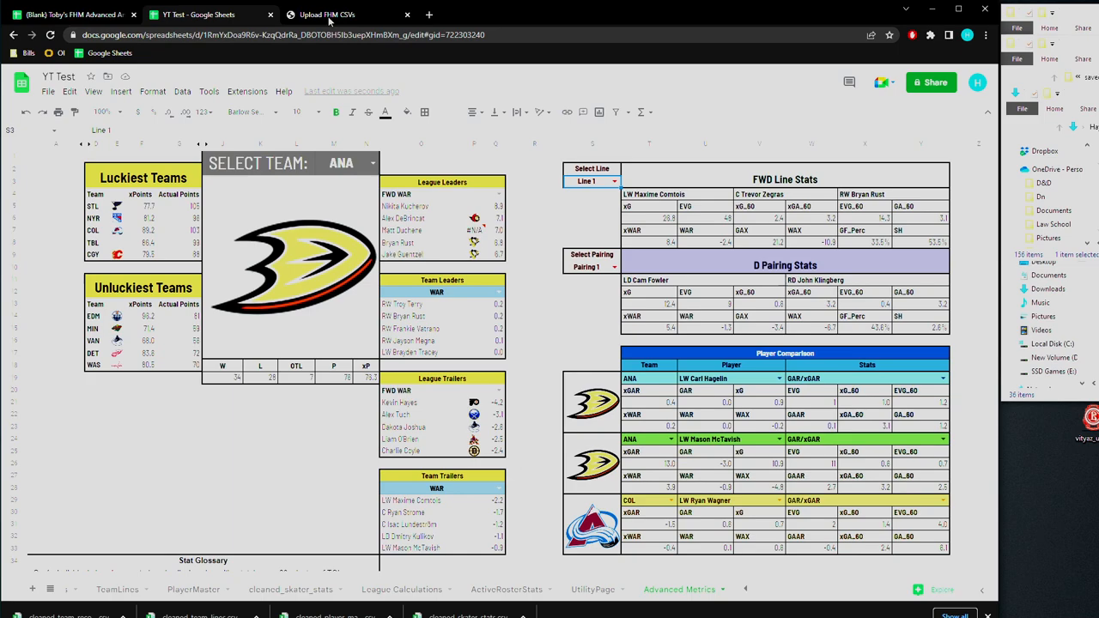
Revisit the Upload FHM CSVs app to confirm uploads, then return to the YT Test spreadsheet
{"action": "left_click", "coordinate": [343, 14]}
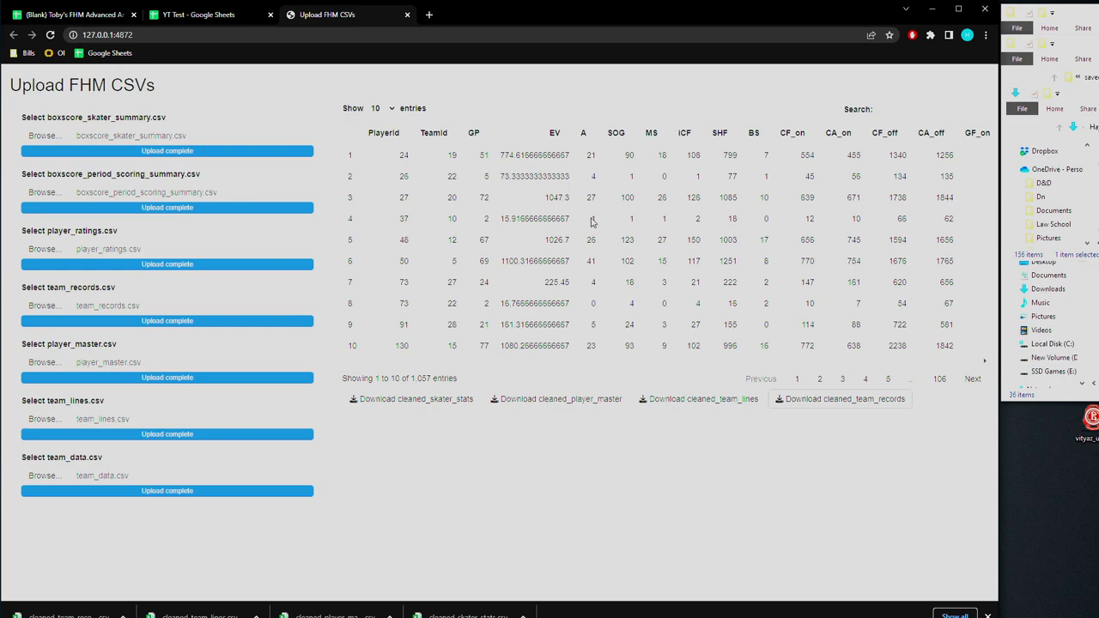
{"action": "mouse_move", "coordinate": [387, 169]}
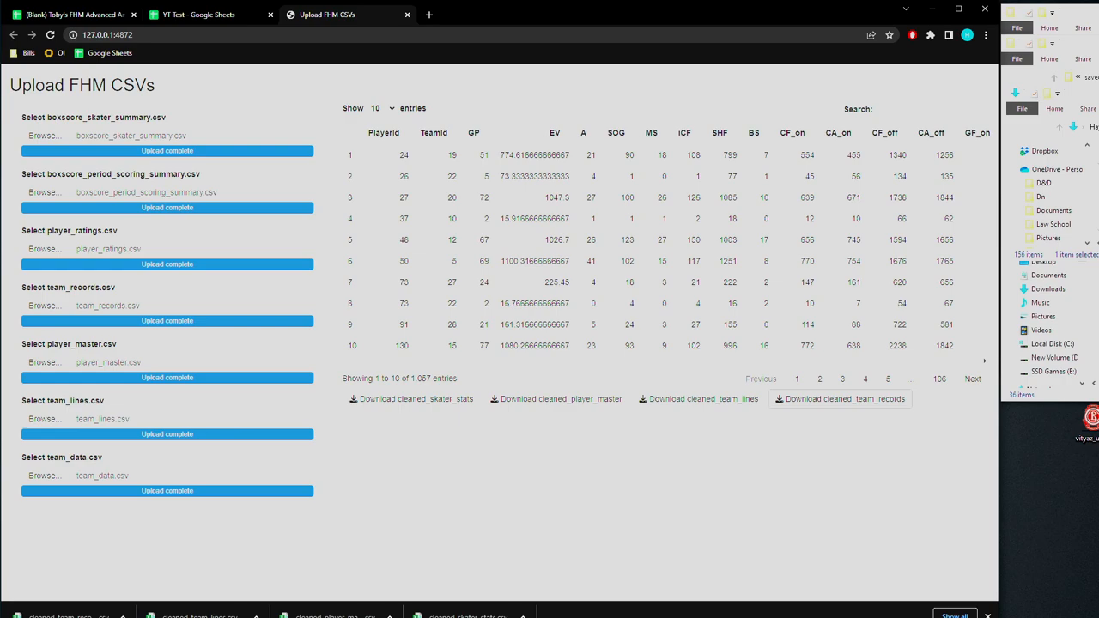
{"action": "mouse_move", "coordinate": [235, 297]}
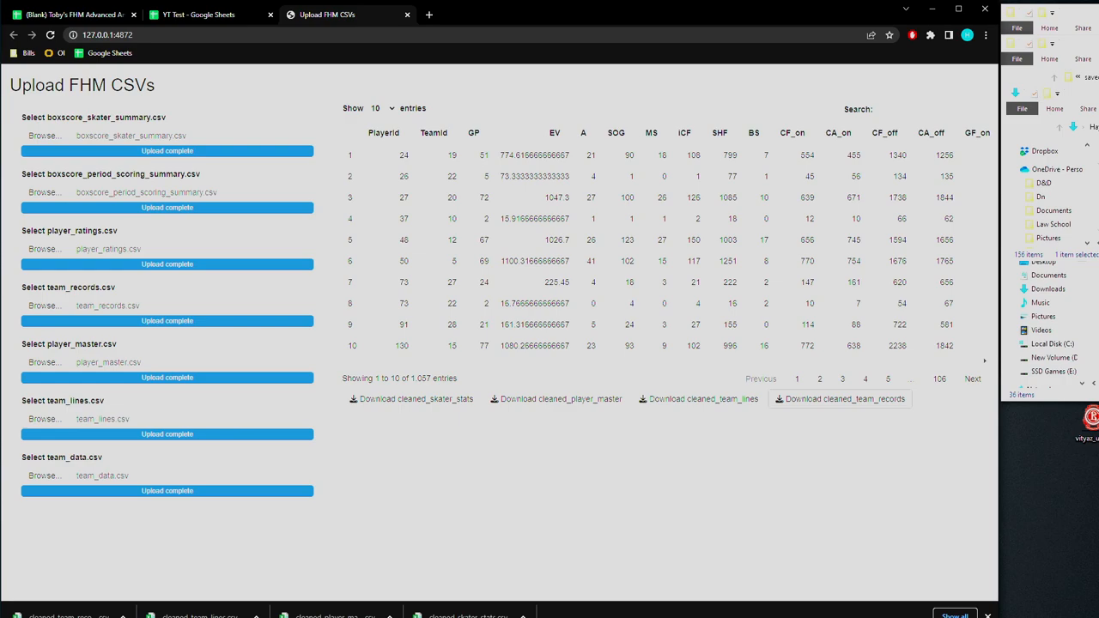
{"action": "mouse_move", "coordinate": [687, 491]}
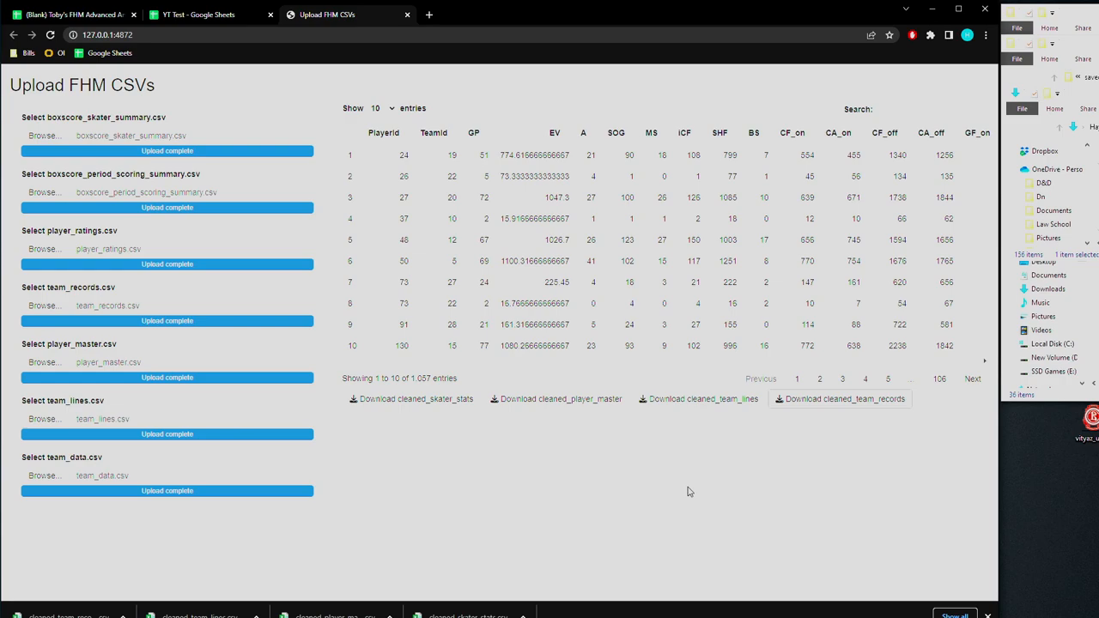
{"action": "left_click", "coordinate": [210, 14]}
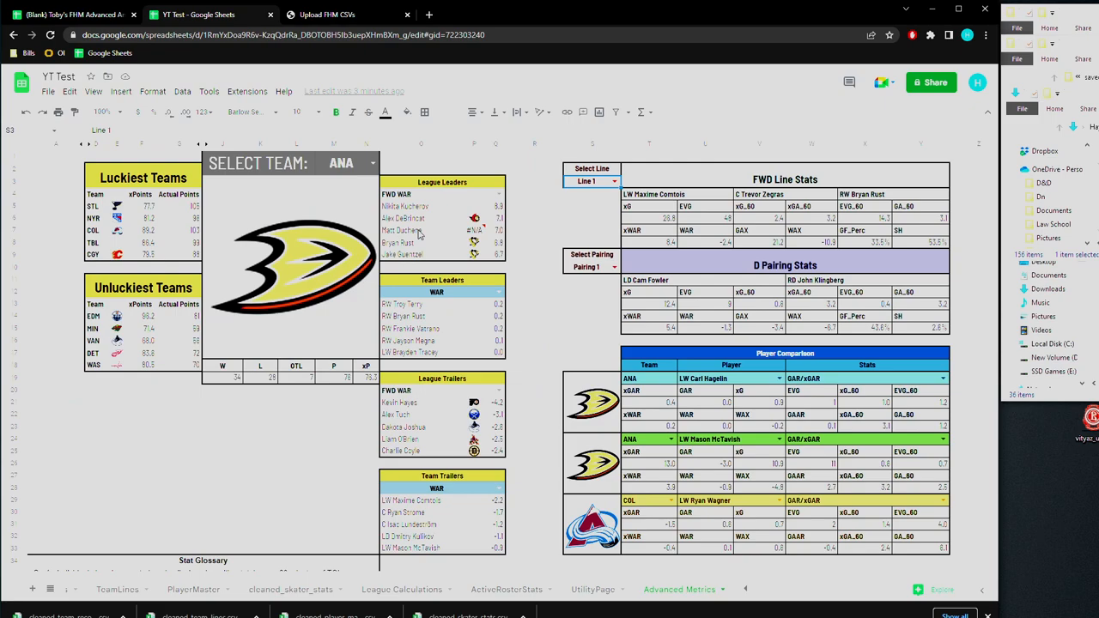
Show the TeamInfo sheet and scroll to the end of the 32-team list
{"action": "left_click", "coordinate": [591, 181]}
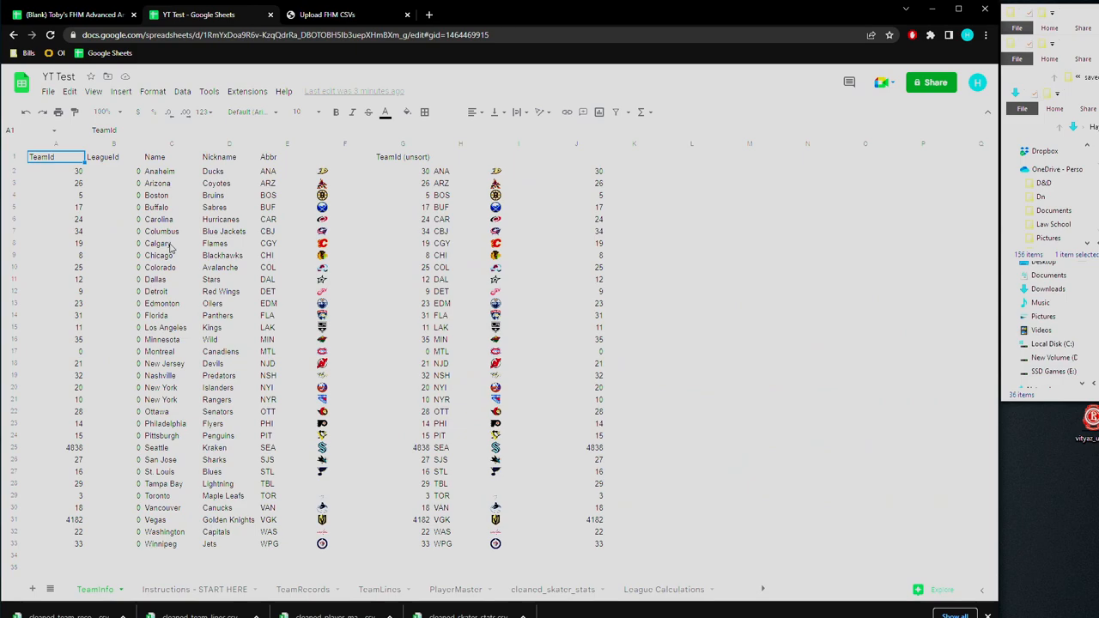
{"action": "scroll", "scroll_direction": "down", "scroll_amount": 3}
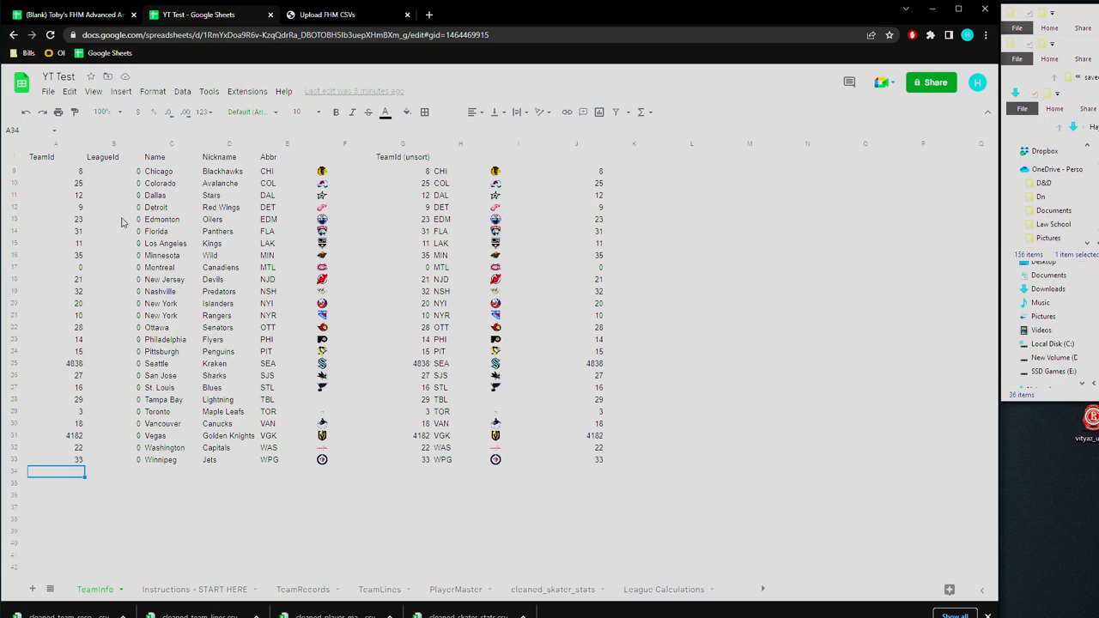
{"action": "mouse_move", "coordinate": [420, 582]}
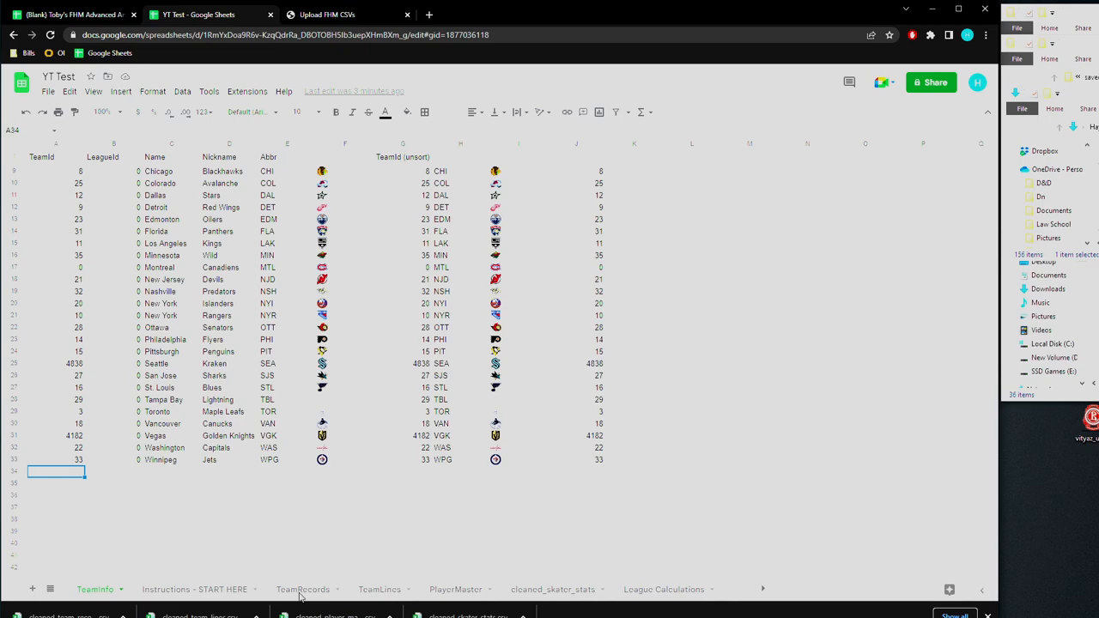
{"action": "left_click", "coordinate": [302, 589]}
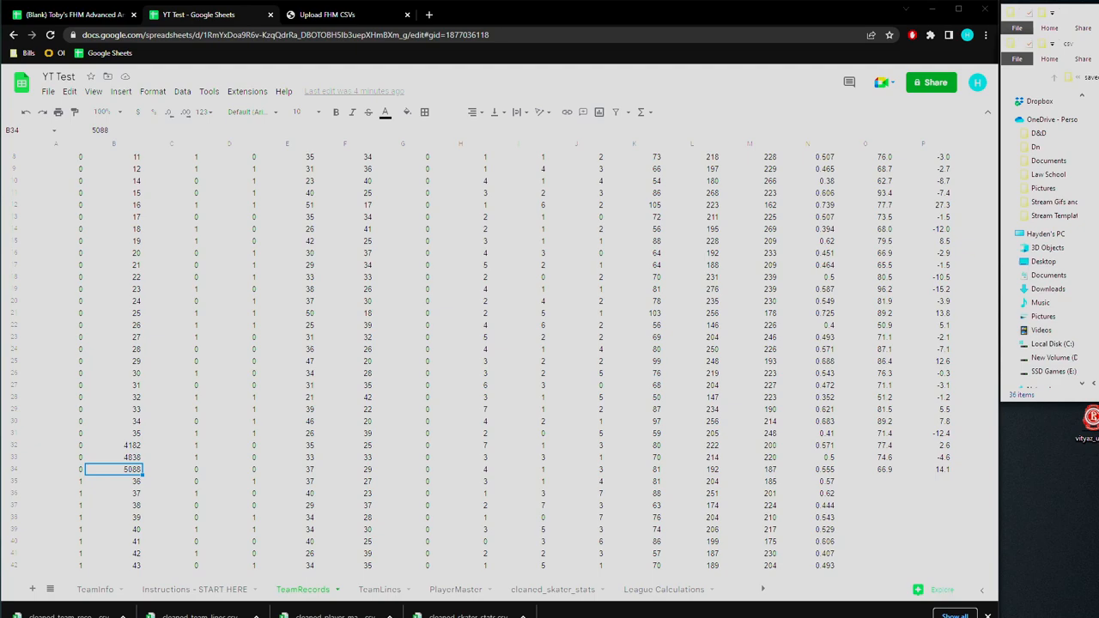
{"action": "mouse_move", "coordinate": [182, 283]}
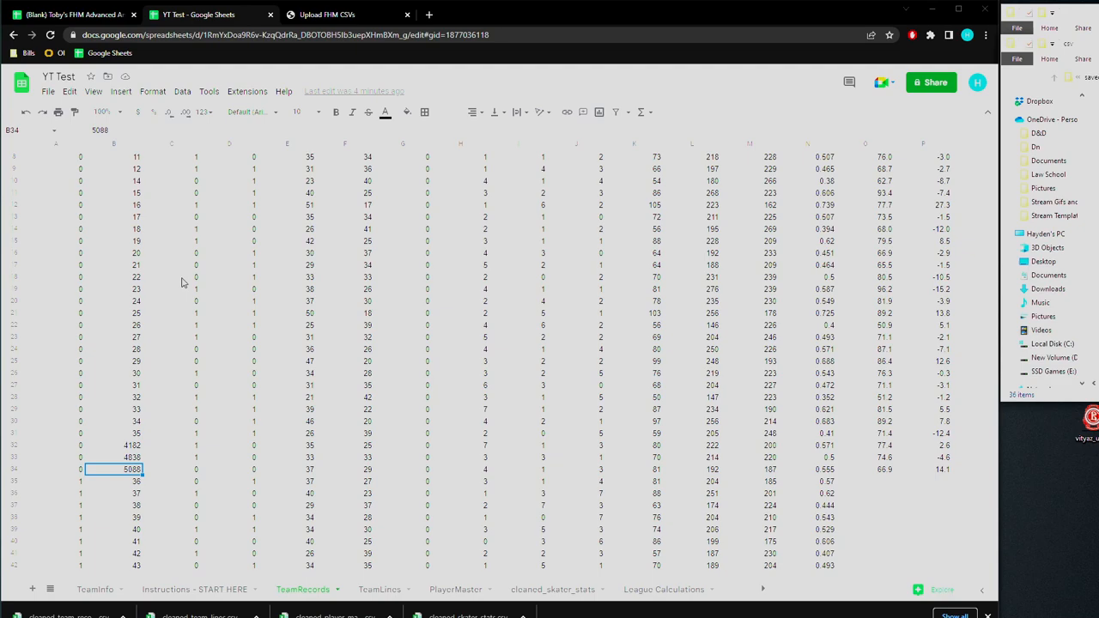
{"action": "mouse_move", "coordinate": [284, 408]}
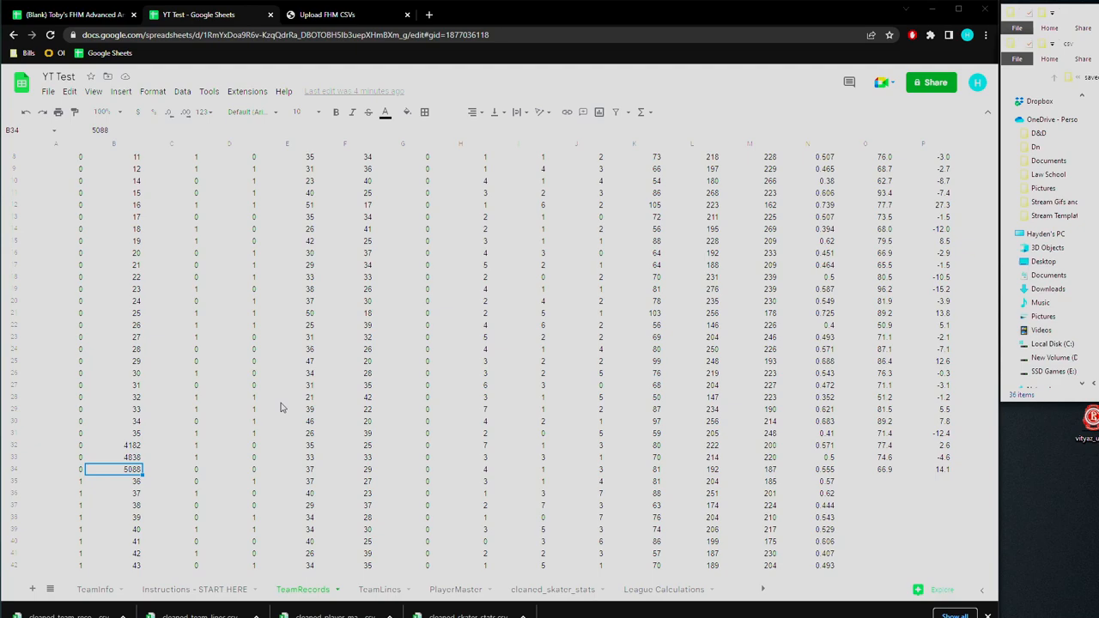
{"action": "left_click", "coordinate": [95, 589]}
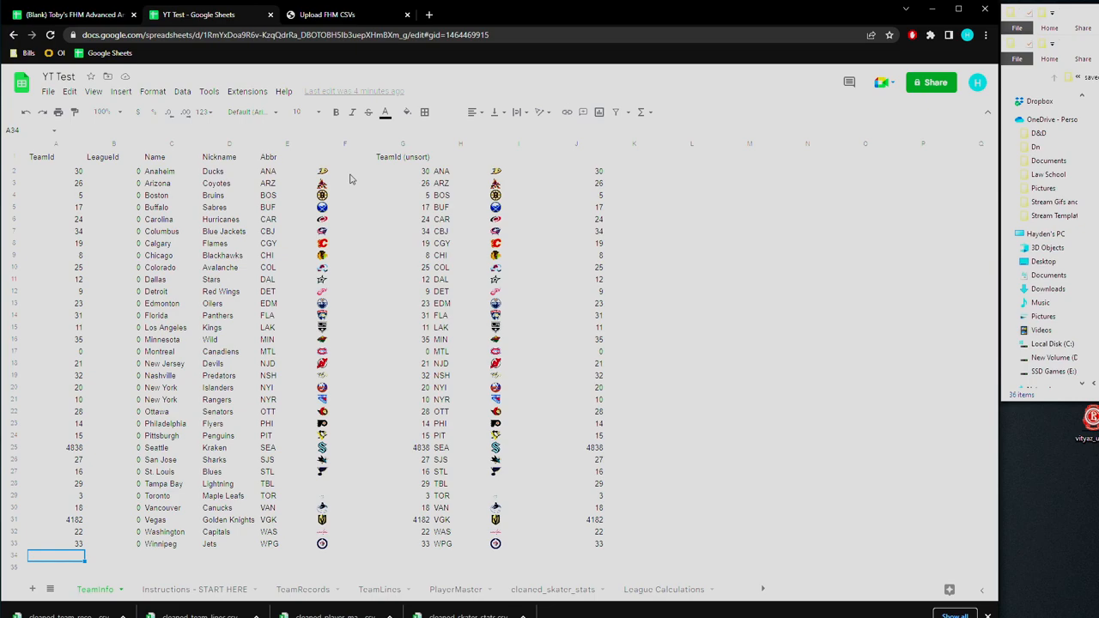
Copy new team id 5088 from TeamRecords for the Baltimore Justice (BAL) TeamInfo row
{"action": "left_click", "coordinate": [302, 589]}
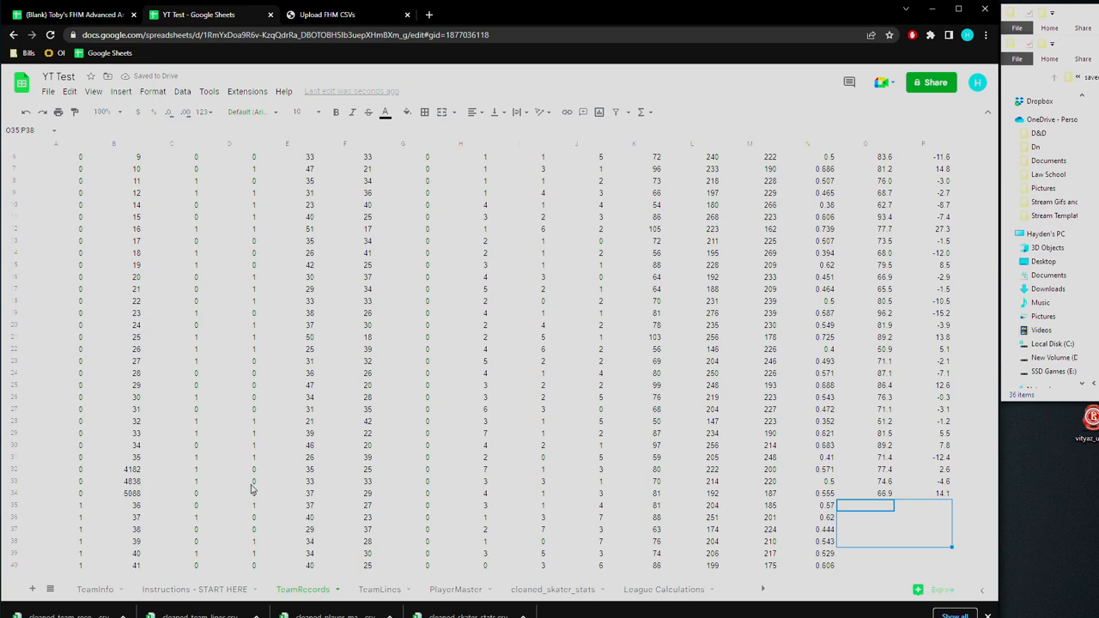
{"action": "left_click", "coordinate": [114, 494]}
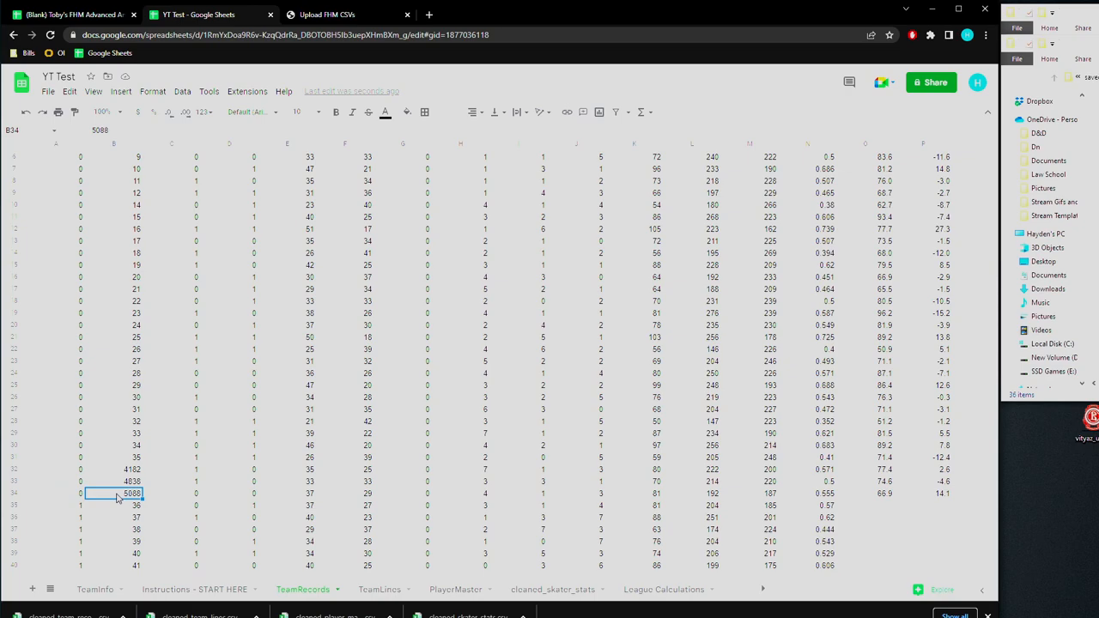
{"action": "scroll", "scroll_direction": "down", "scroll_amount": 3}
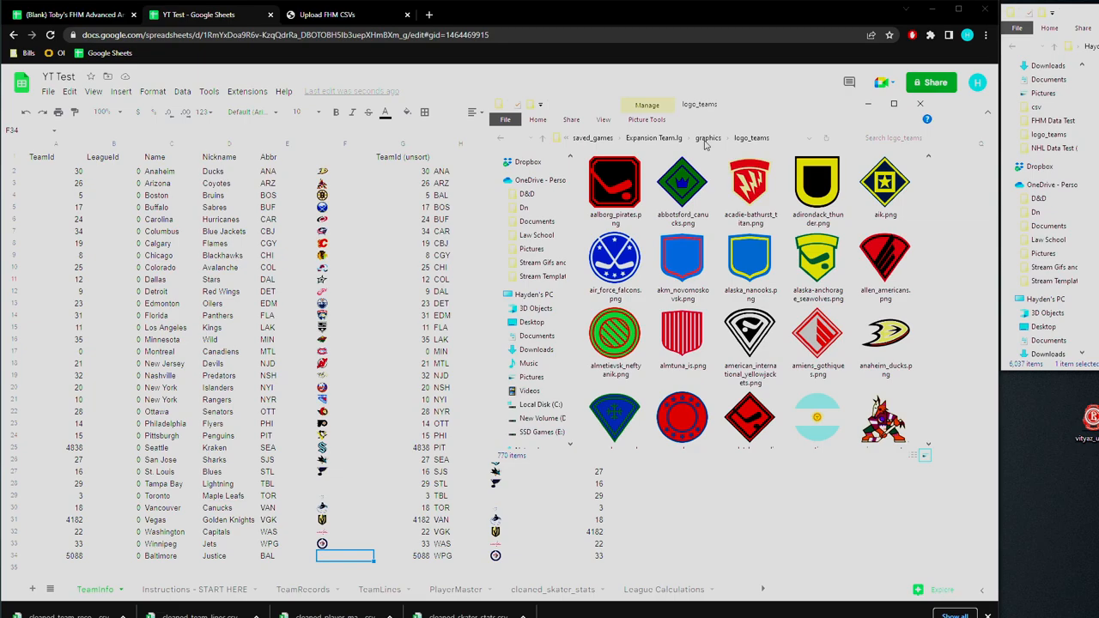
Move the logo_teams Explorer window aside and start inserting an image in a cell
{"action": "left_click", "coordinate": [919, 103]}
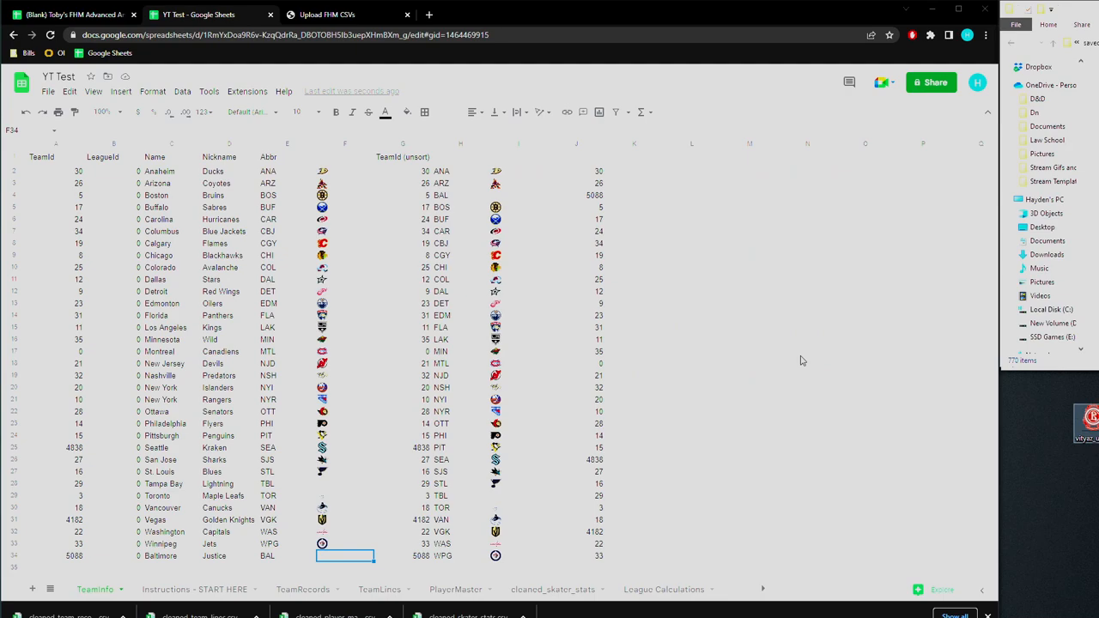
{"action": "mouse_move", "coordinate": [121, 92]}
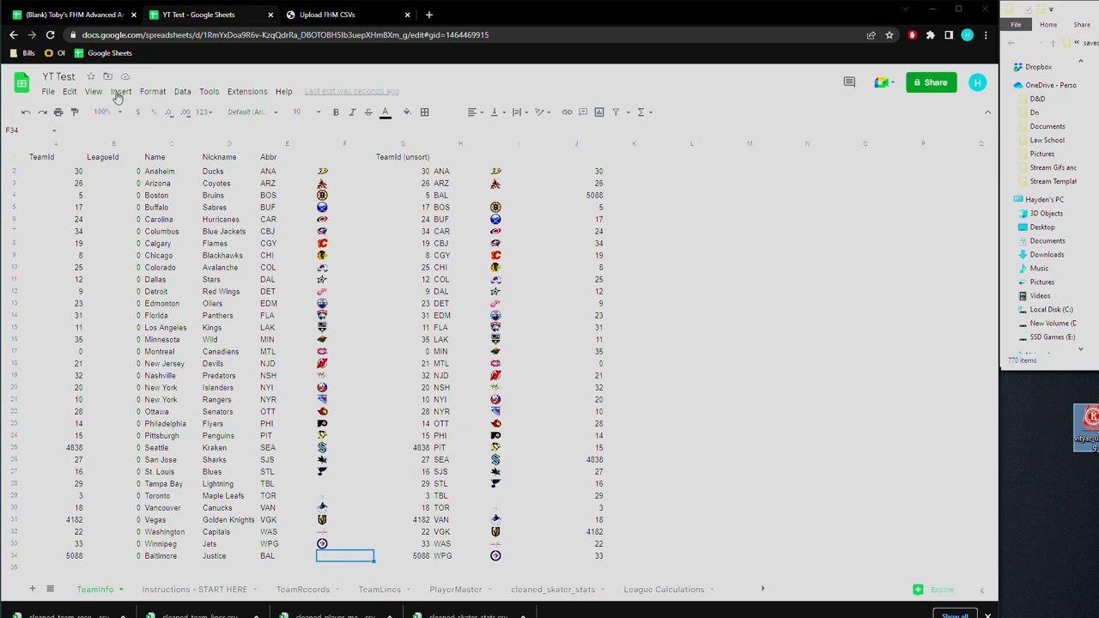
{"action": "left_click", "coordinate": [120, 91]}
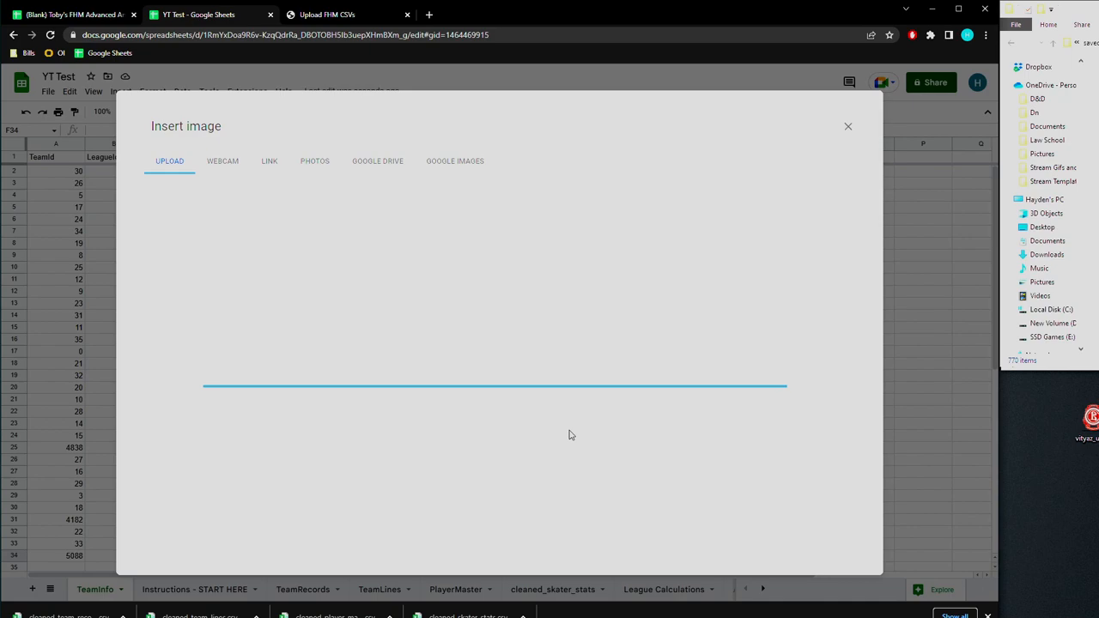
Upload the Baltimore logo into F34, verify the logo and team-id (5088) lookups, and return to the dashboard
{"action": "left_click", "coordinate": [848, 127]}
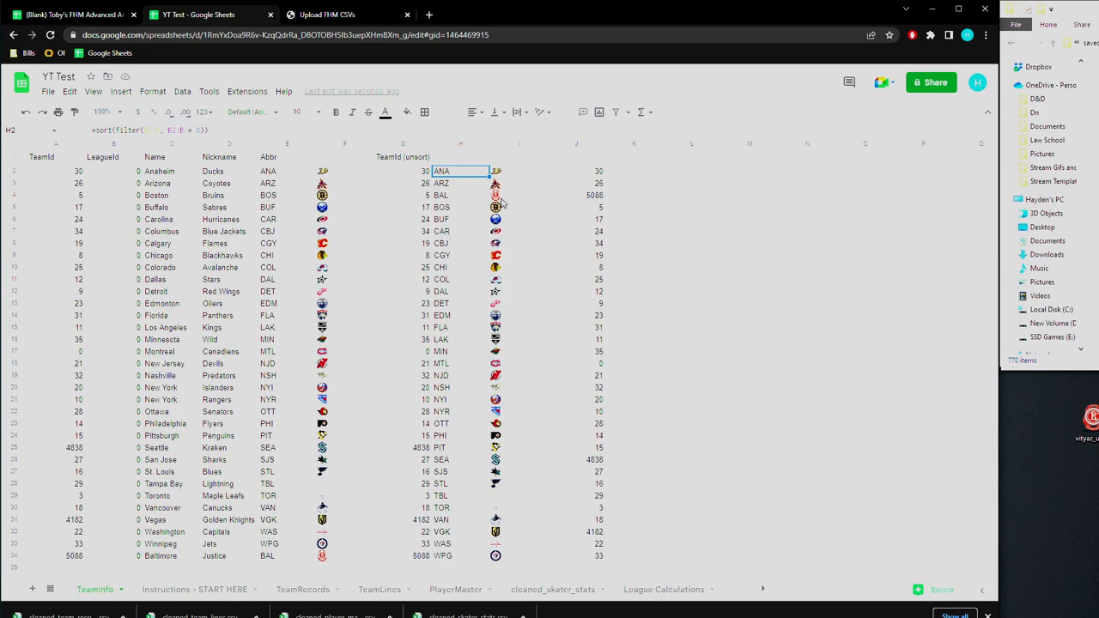
{"action": "left_click", "coordinate": [520, 195]}
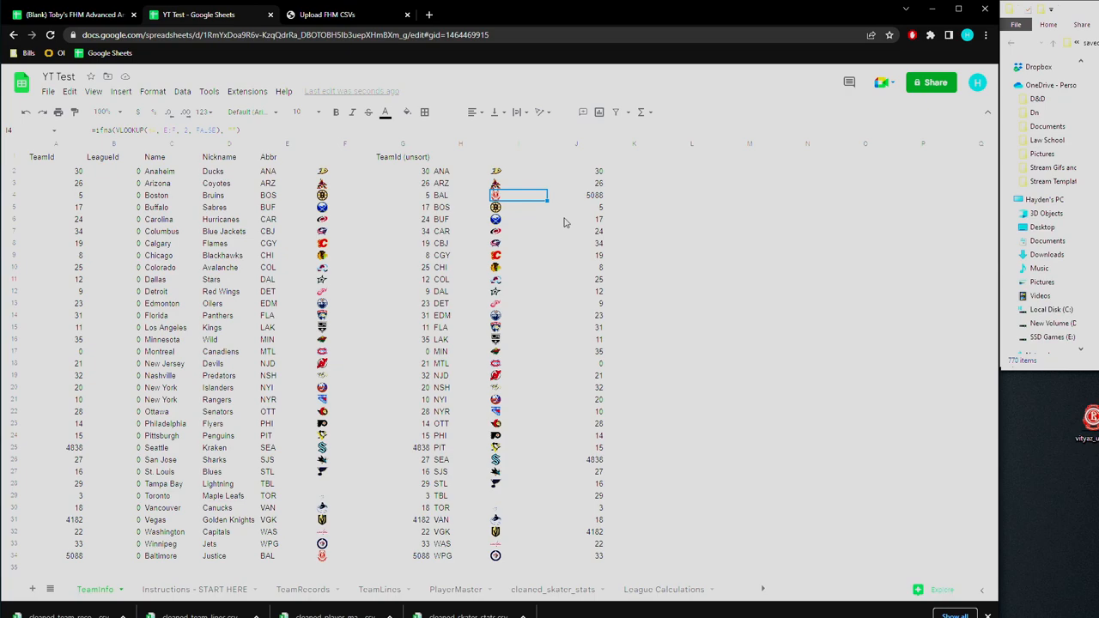
{"action": "left_click", "coordinate": [575, 195]}
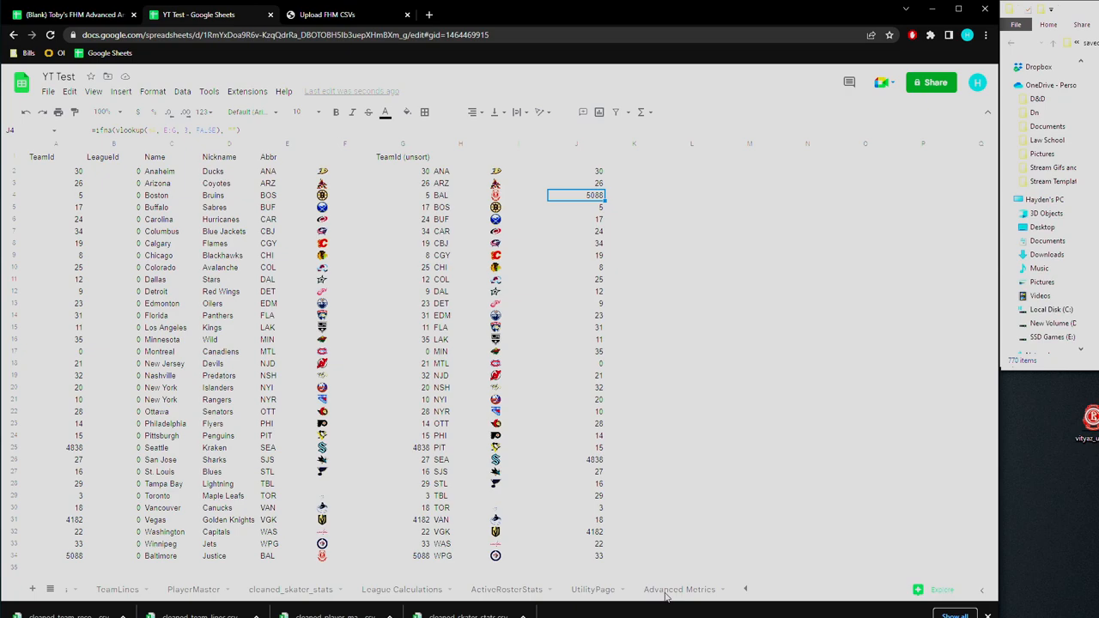
{"action": "left_click", "coordinate": [679, 589]}
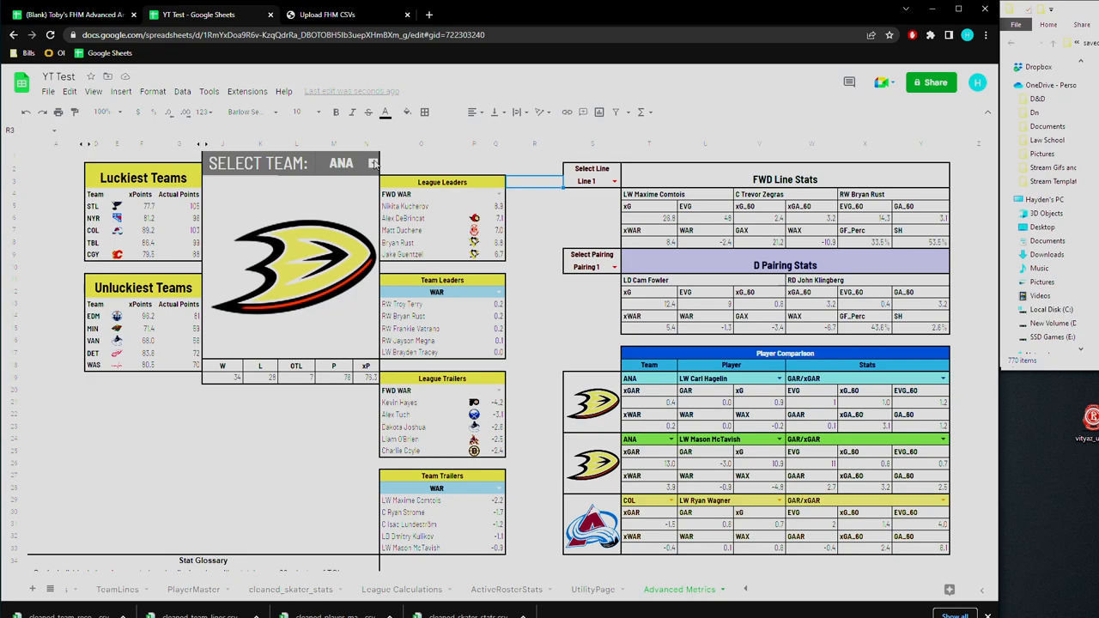
Select BAL in the Select Team dropdown so the dashboard shows Baltimore's lines and players
{"action": "left_click", "coordinate": [352, 163]}
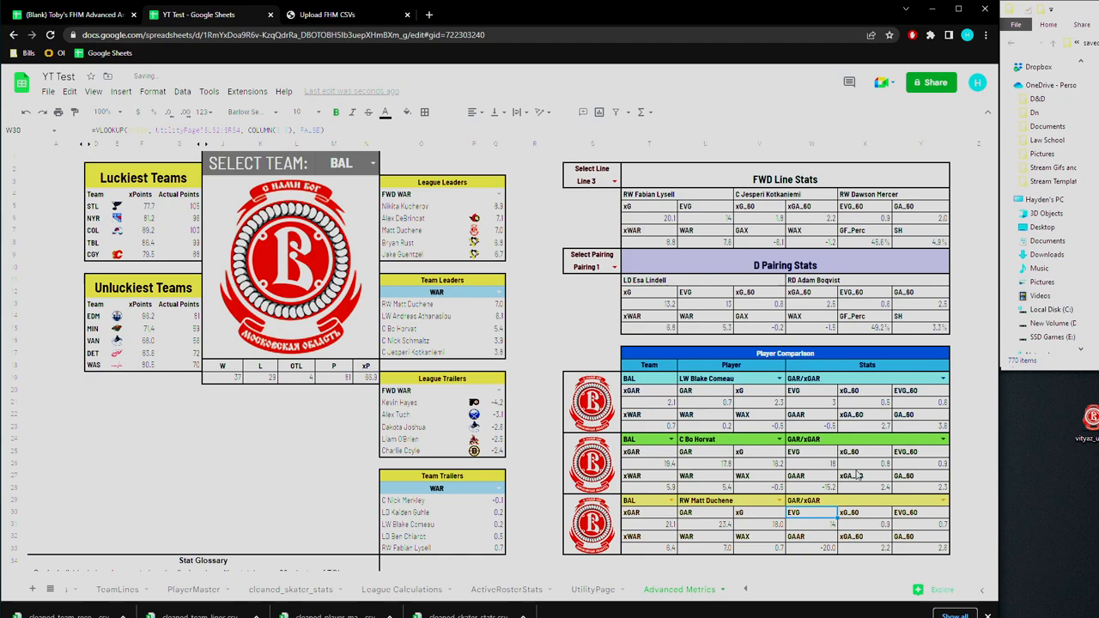
{"action": "mouse_move", "coordinate": [808, 419]}
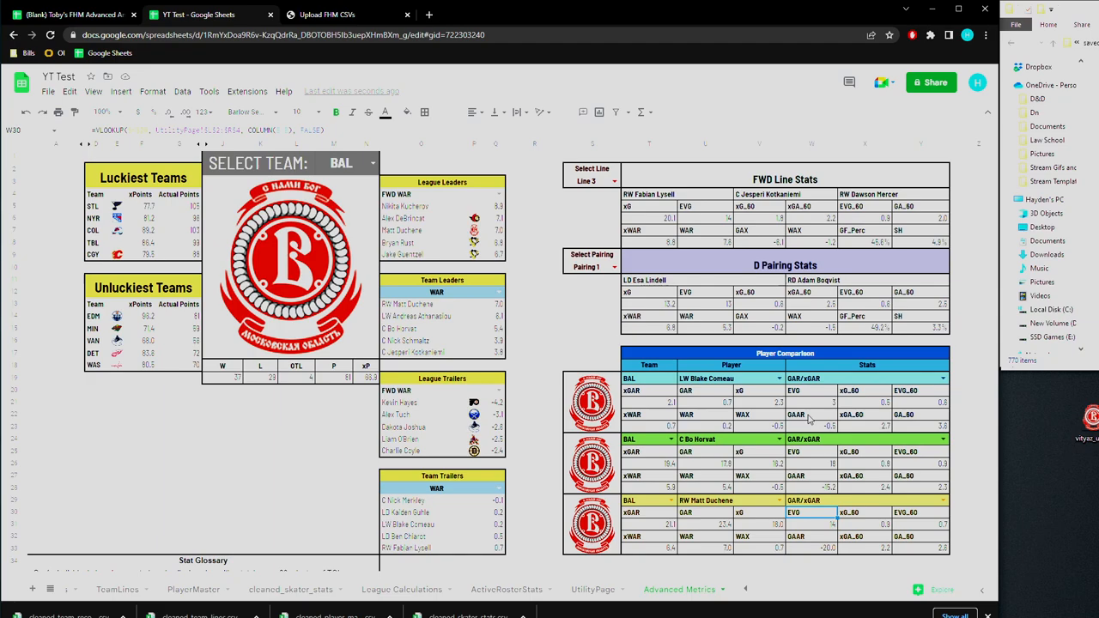
{"action": "mouse_move", "coordinate": [711, 392]}
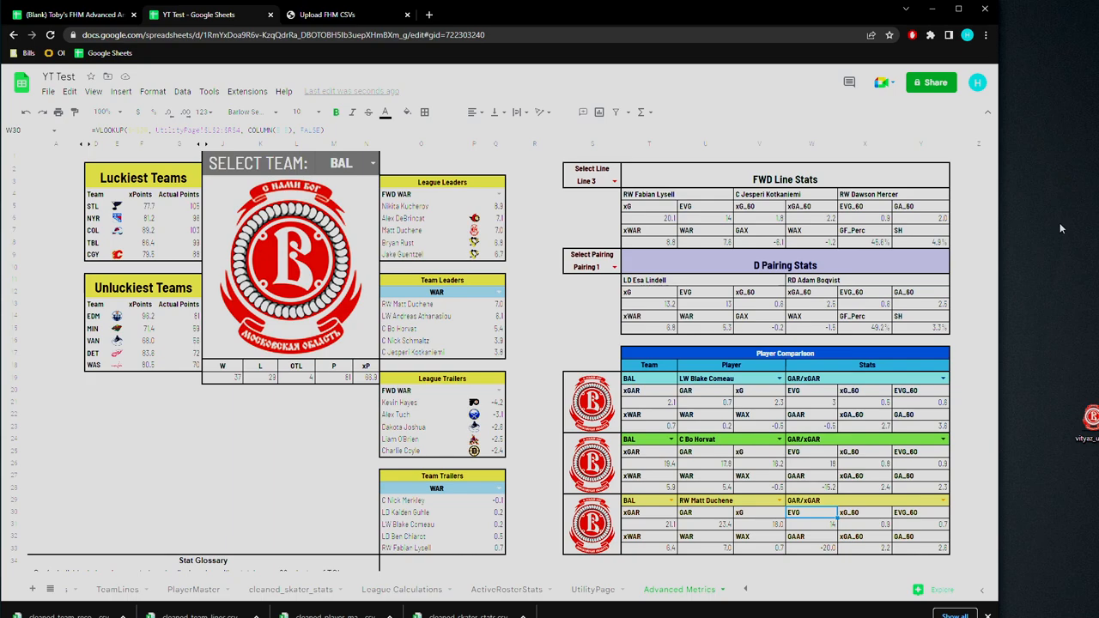
Review the Upload FHM CSVs Shiny app, then bring RStudio's app source code to the front
{"action": "left_click", "coordinate": [348, 14]}
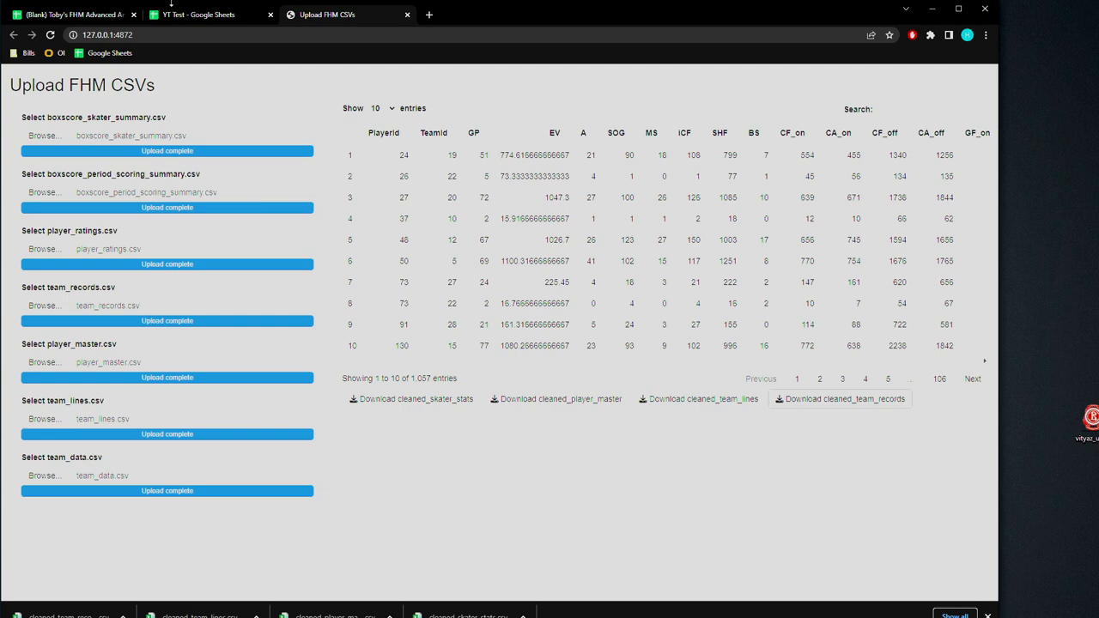
{"action": "left_click", "coordinate": [198, 15]}
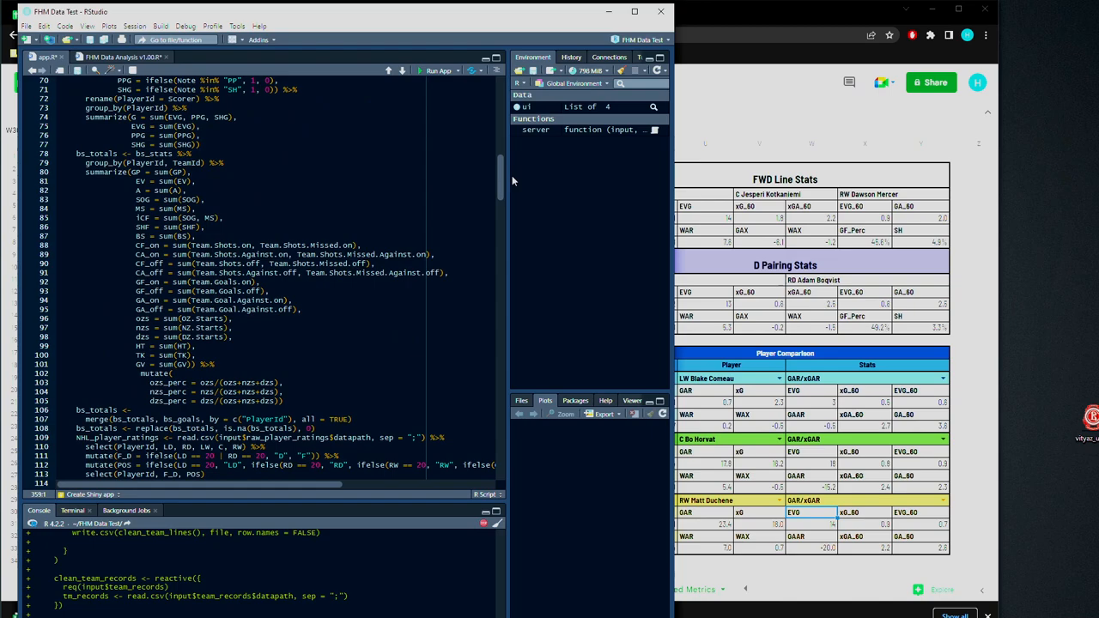
{"action": "scroll", "scroll_direction": "down", "scroll_amount": 3}
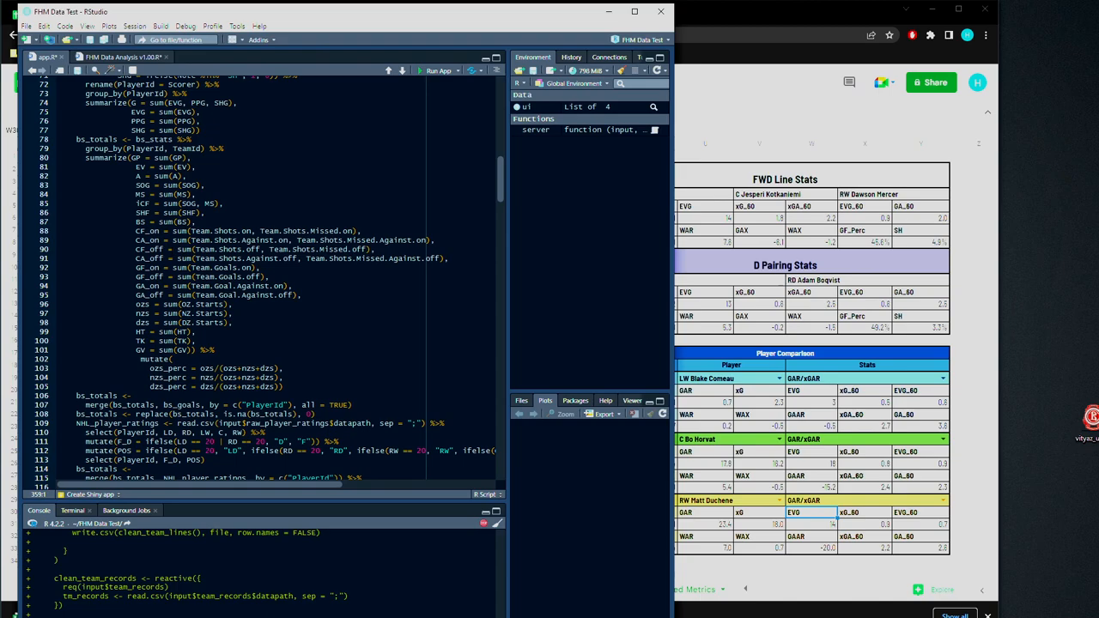
{"action": "scroll", "scroll_direction": "down", "scroll_amount": 3}
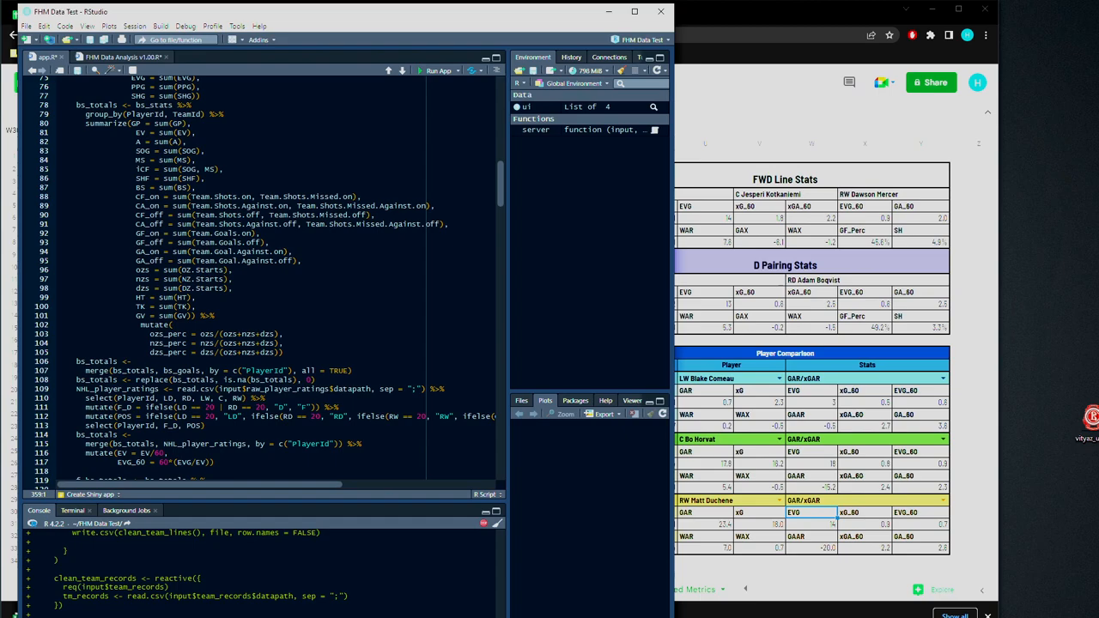
{"action": "scroll", "scroll_direction": "down", "scroll_amount": 3}
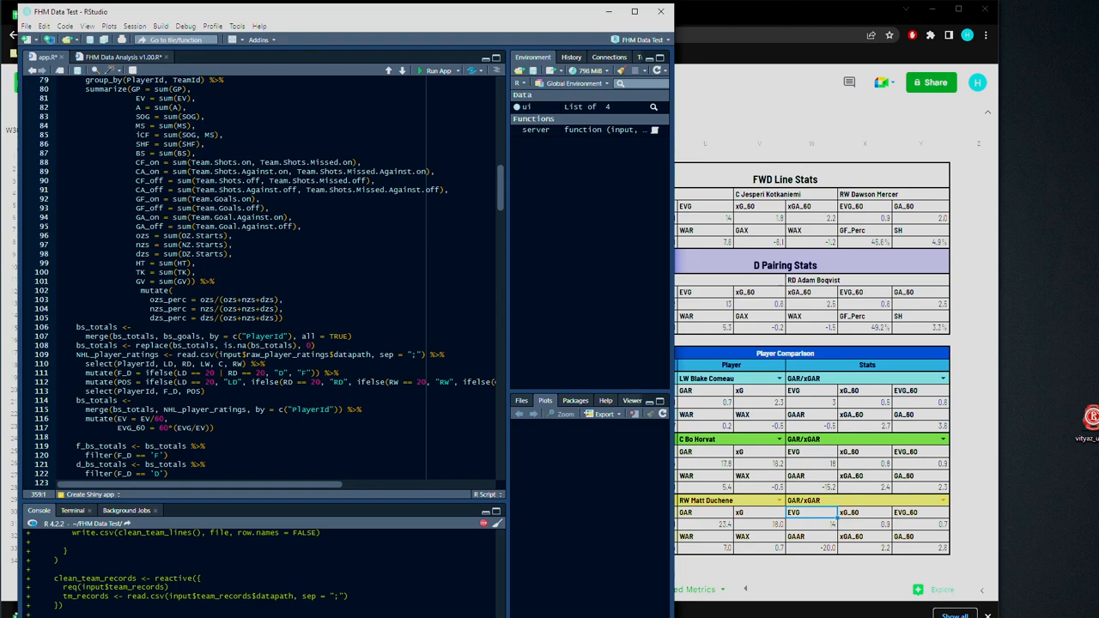
{"action": "scroll", "scroll_direction": "down", "scroll_amount": 3}
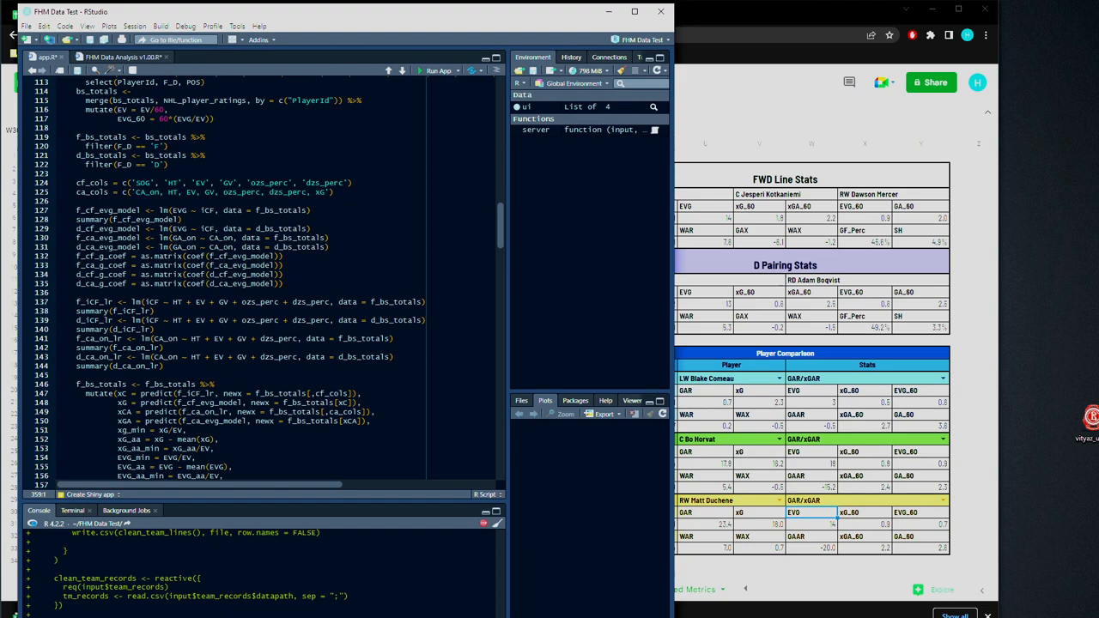
{"action": "scroll", "scroll_direction": "down", "scroll_amount": 3}
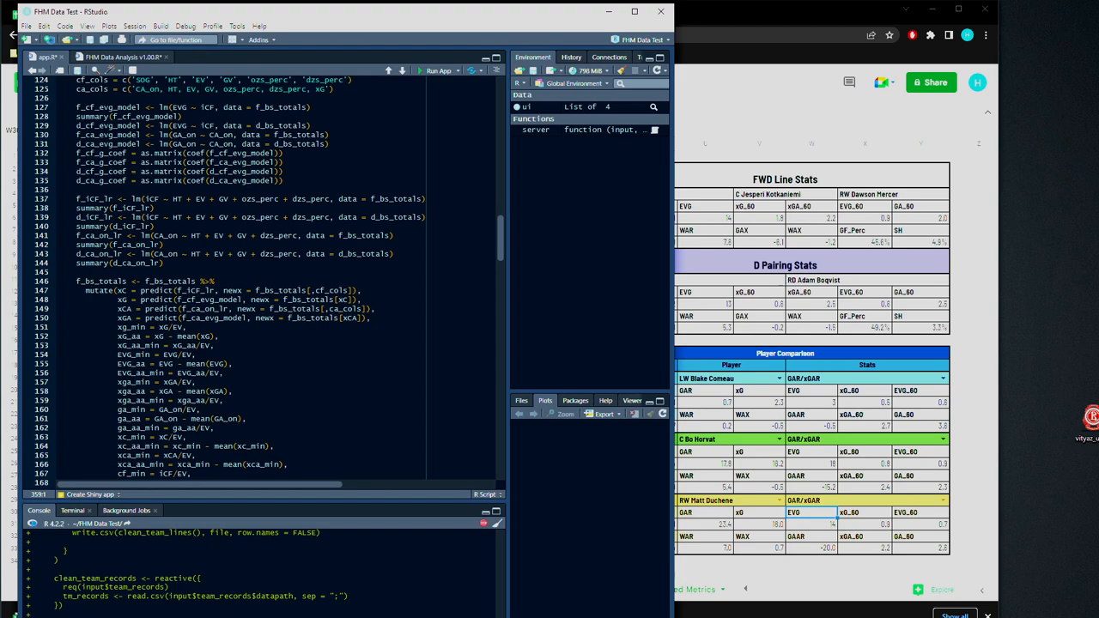
{"action": "scroll", "scroll_direction": "down", "scroll_amount": 3}
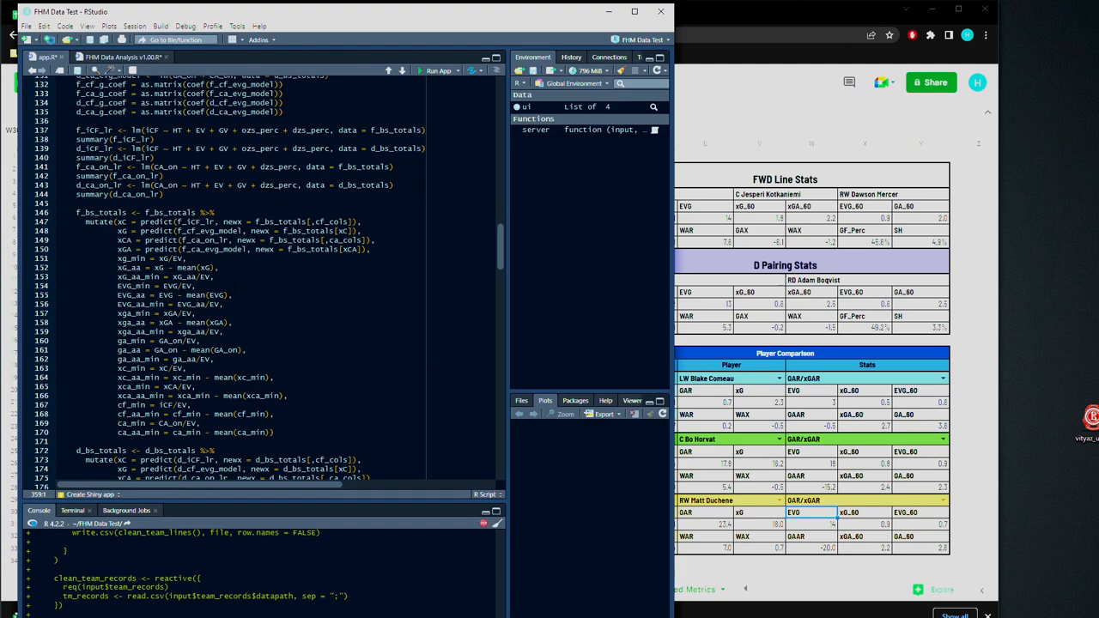
{"action": "scroll", "scroll_direction": "down", "scroll_amount": 3}
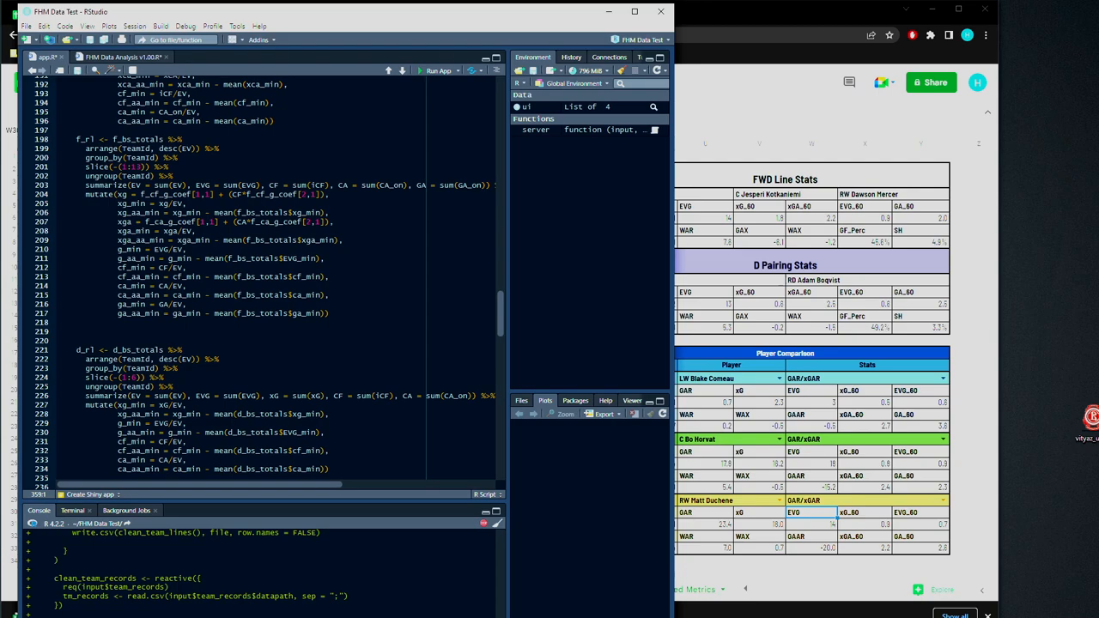
{"action": "scroll", "scroll_direction": "down", "scroll_amount": 3}
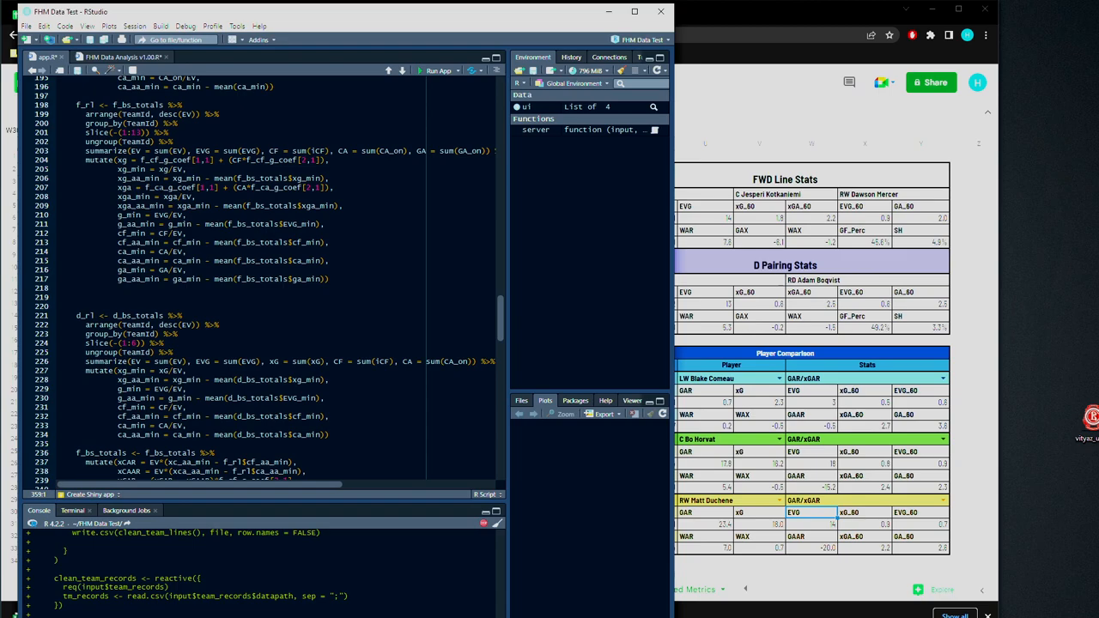
{"action": "scroll", "scroll_direction": "down", "scroll_amount": 3}
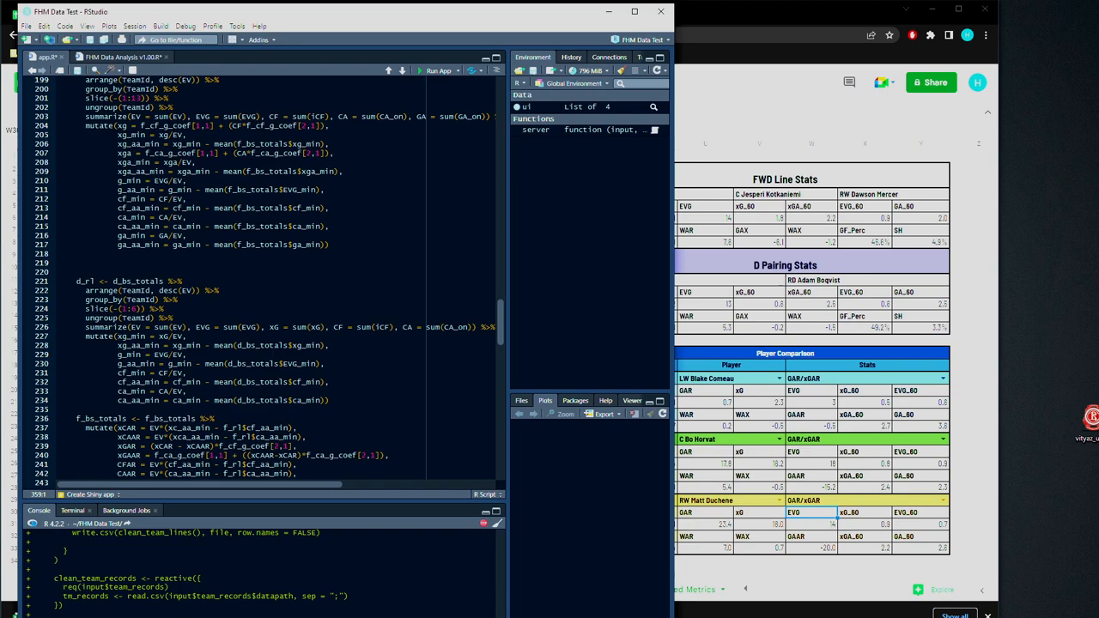
Scroll through the analysis script before returning to the YT Test dashboard in Sheets
{"action": "scroll", "scroll_direction": "down", "scroll_amount": 3}
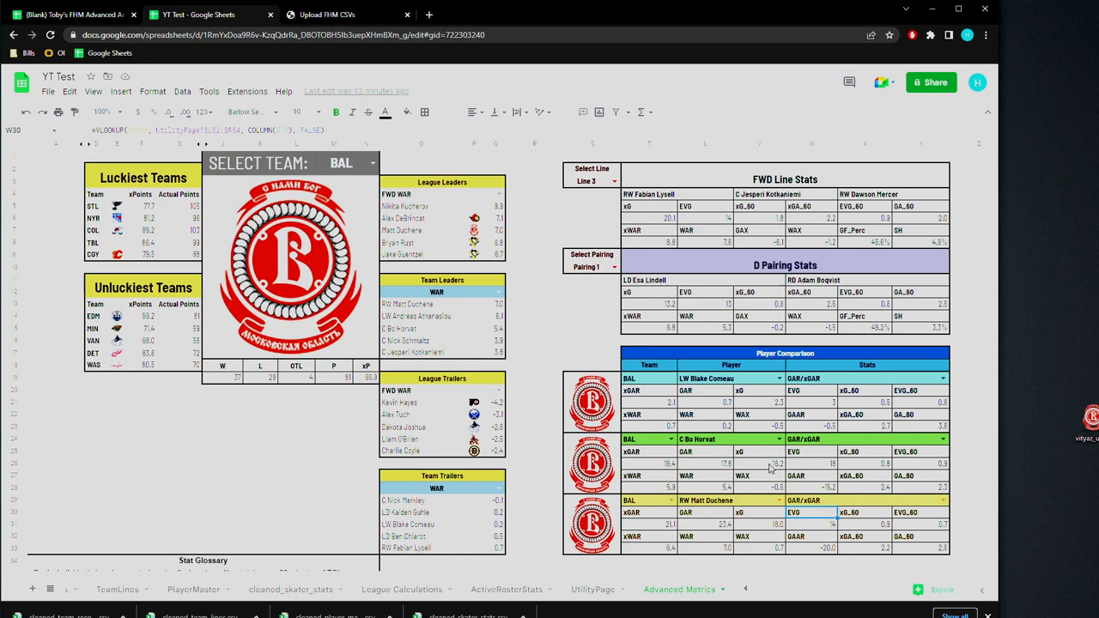
{"action": "left_click", "coordinate": [811, 524]}
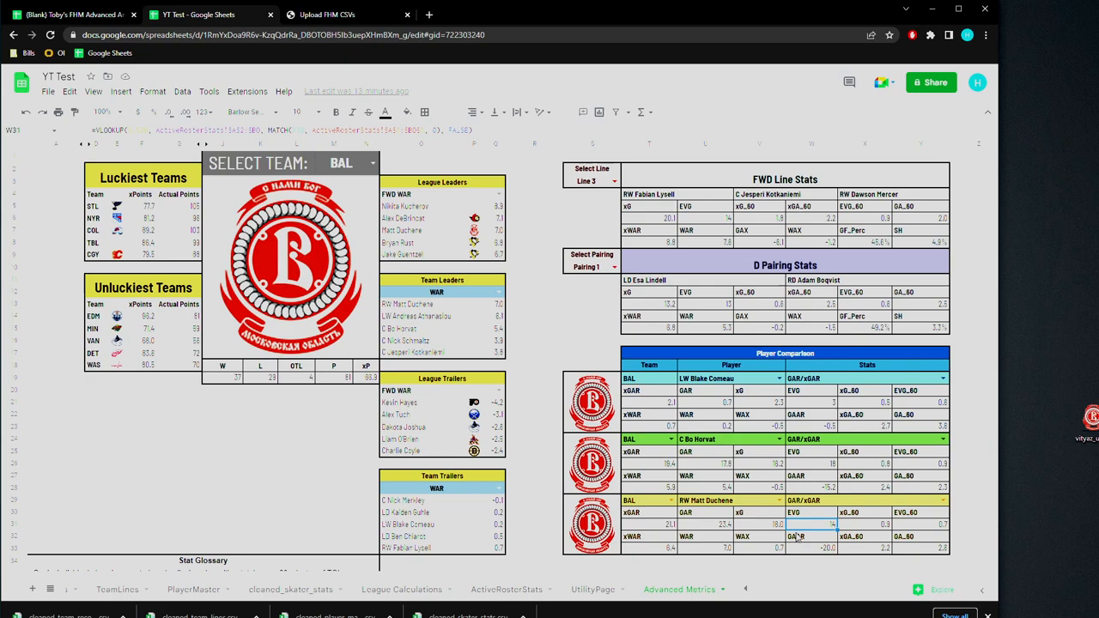
{"action": "mouse_move", "coordinate": [803, 530]}
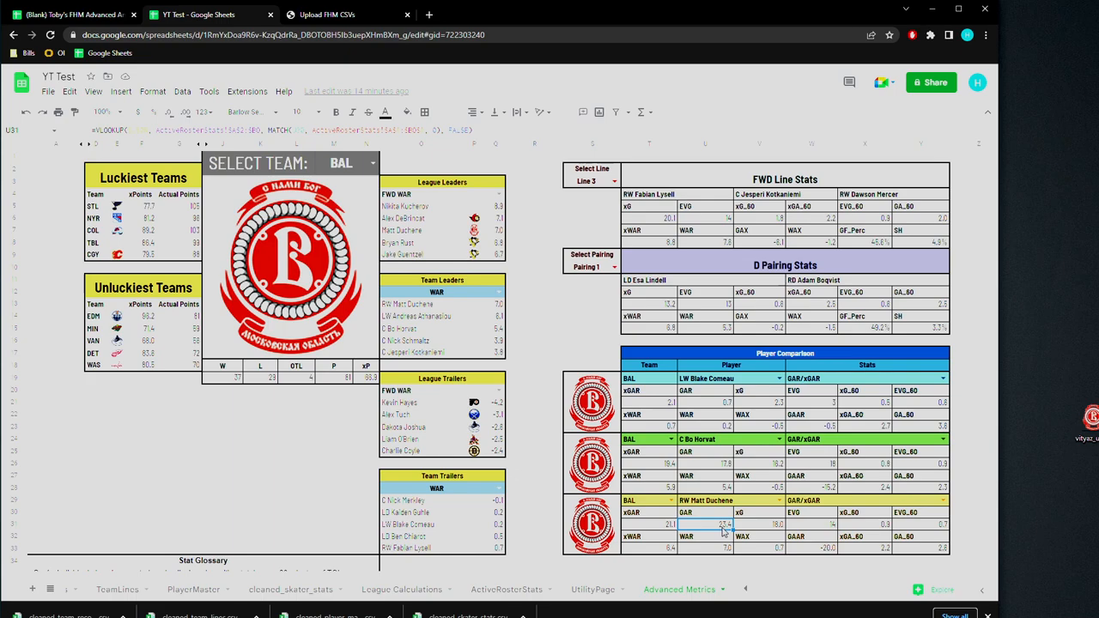
{"action": "mouse_move", "coordinate": [728, 531]}
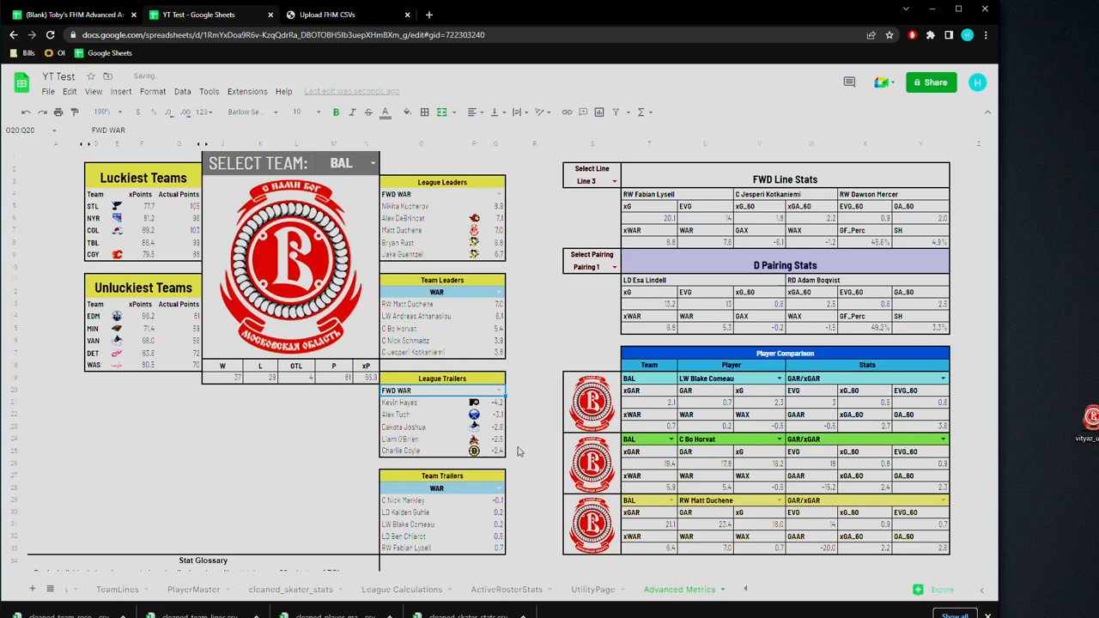
{"action": "mouse_move", "coordinate": [525, 379]}
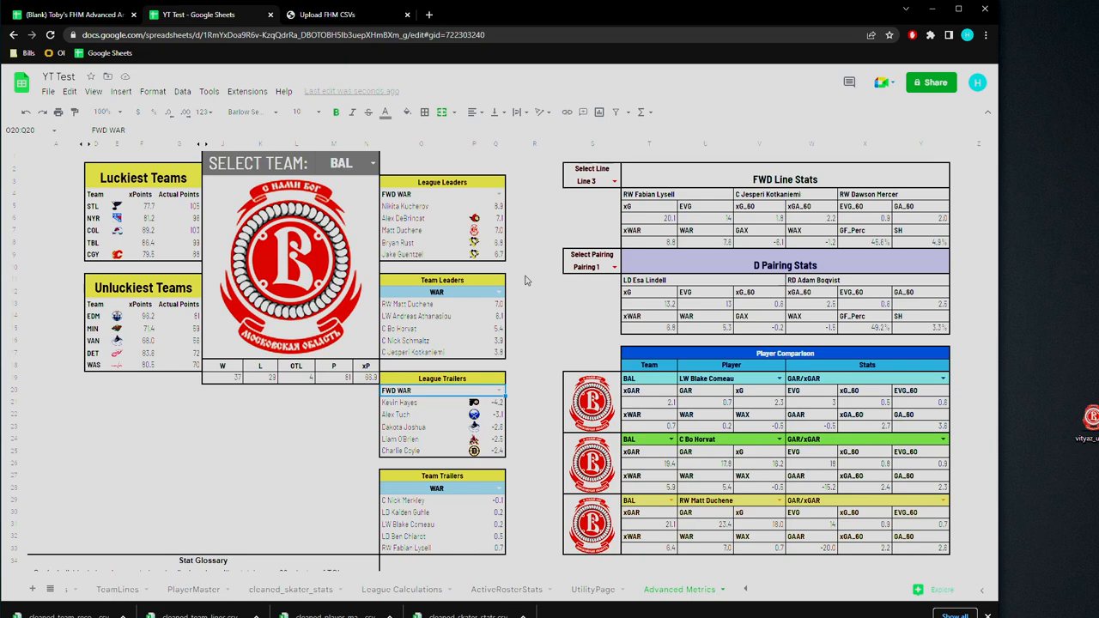
{"action": "mouse_move", "coordinate": [504, 209]}
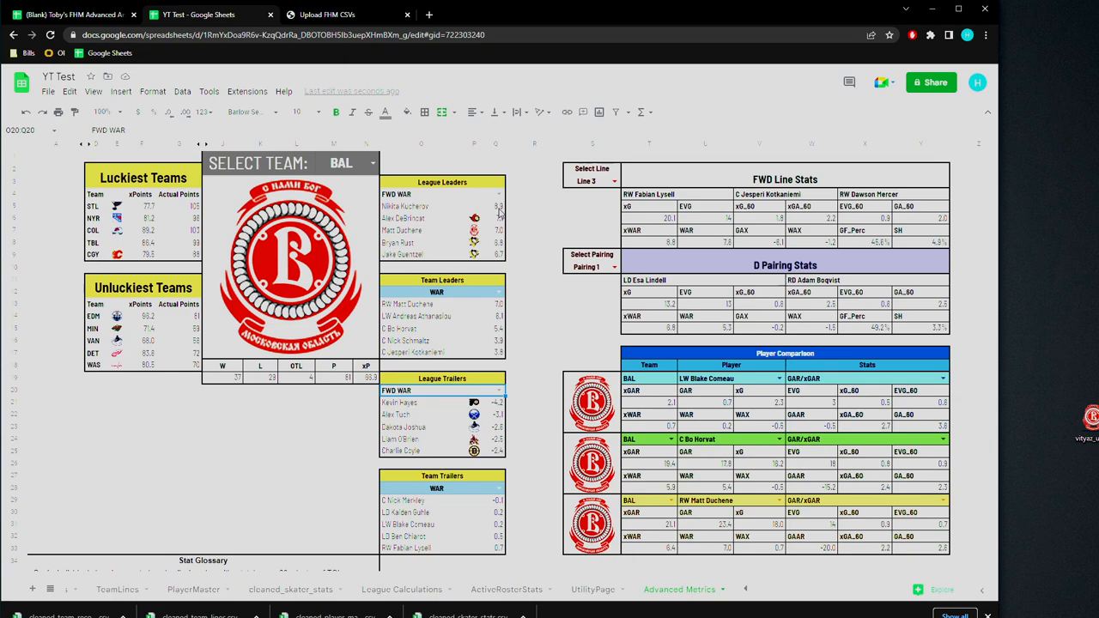
{"action": "mouse_move", "coordinate": [491, 248]}
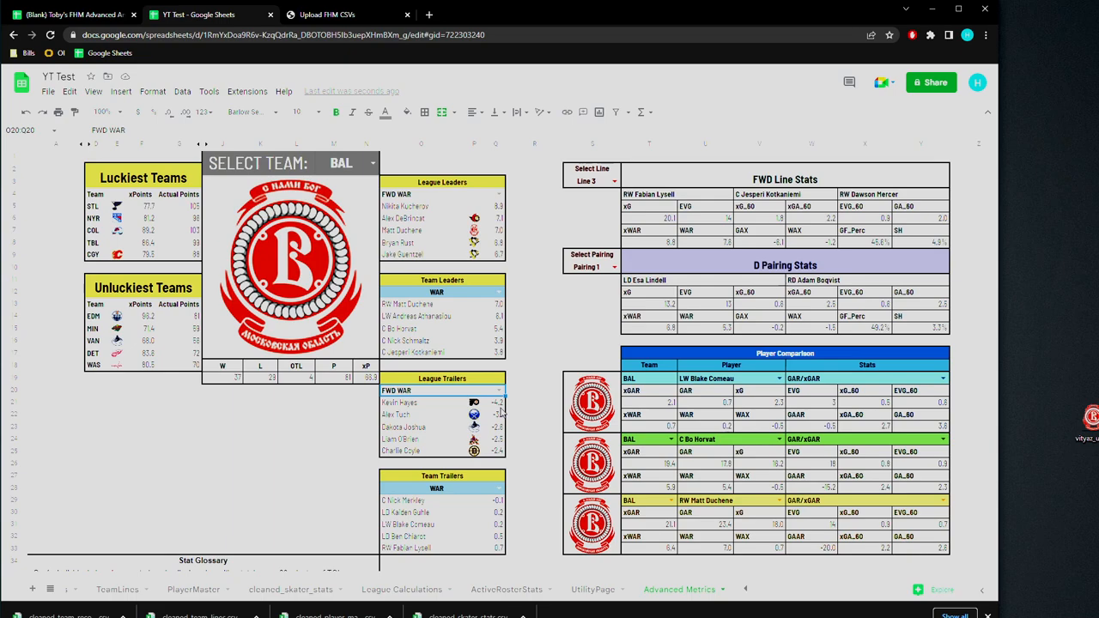
{"action": "mouse_move", "coordinate": [513, 440]}
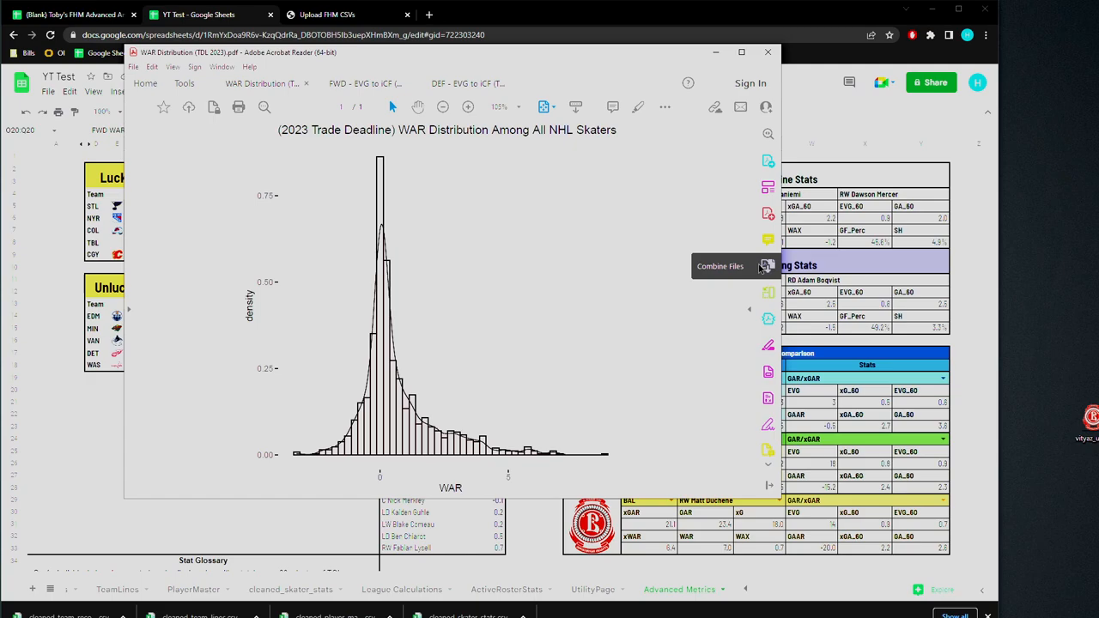
{"action": "mouse_move", "coordinate": [382, 367]}
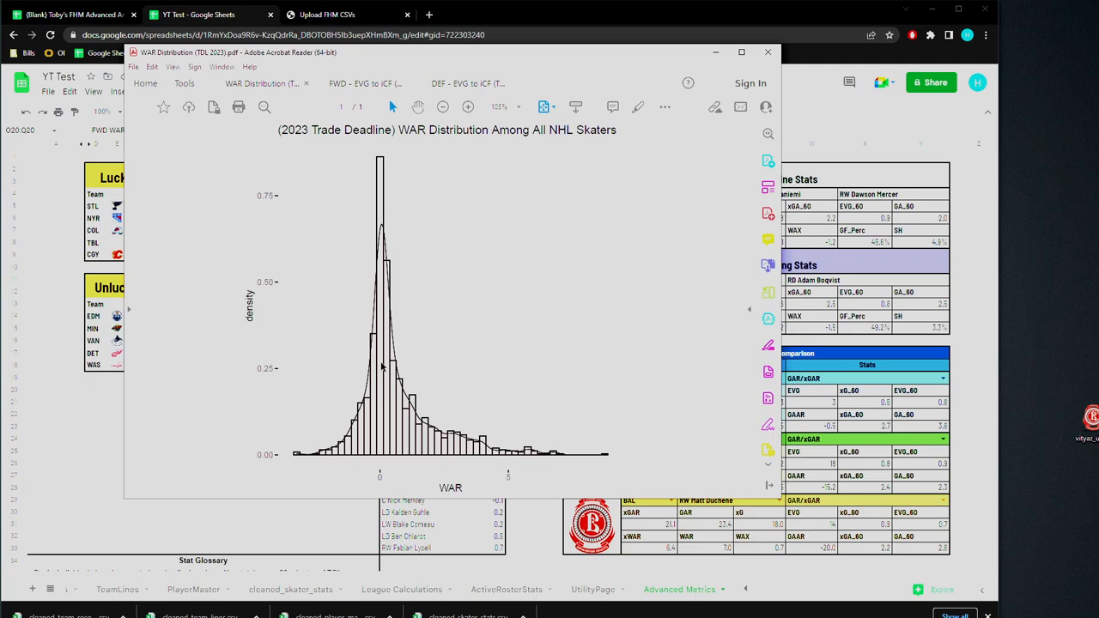
{"action": "mouse_move", "coordinate": [376, 442]}
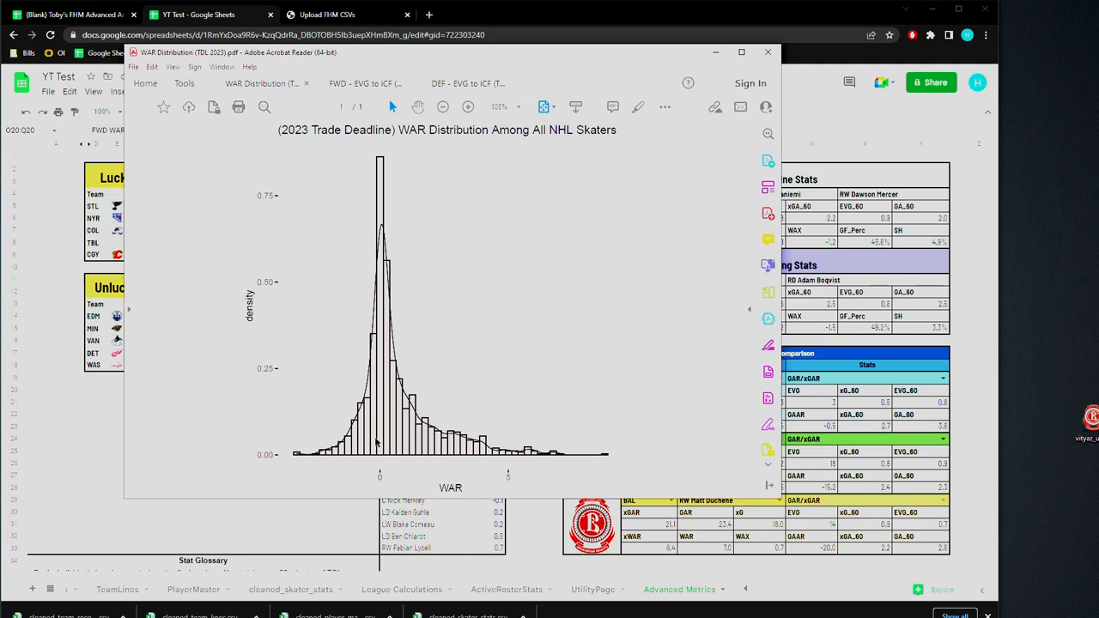
{"action": "mouse_move", "coordinate": [390, 341]}
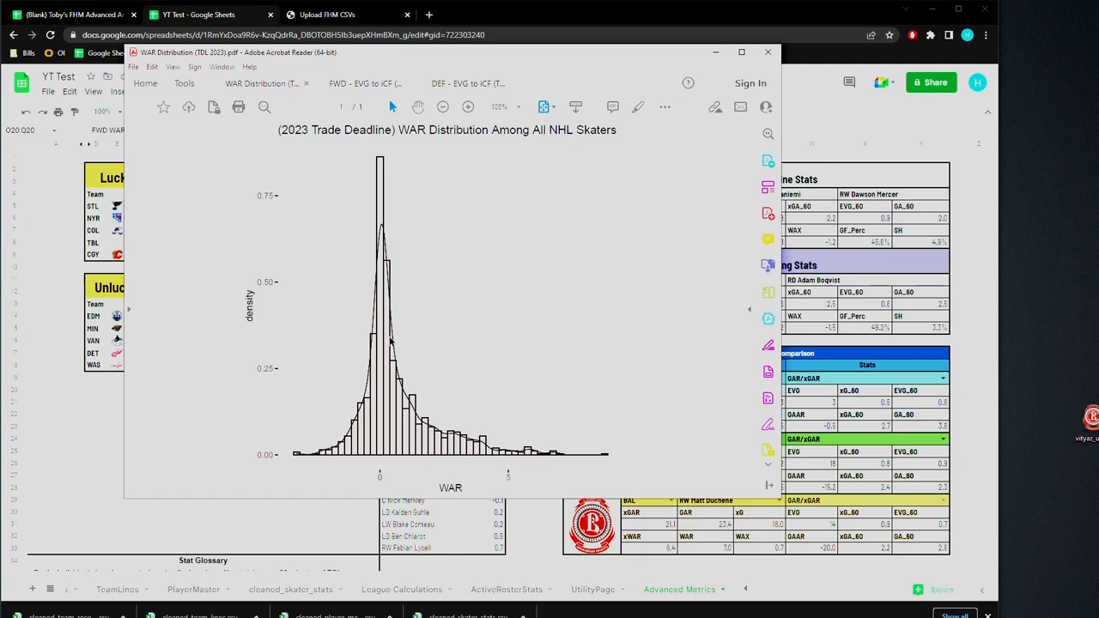
{"action": "mouse_move", "coordinate": [419, 411]}
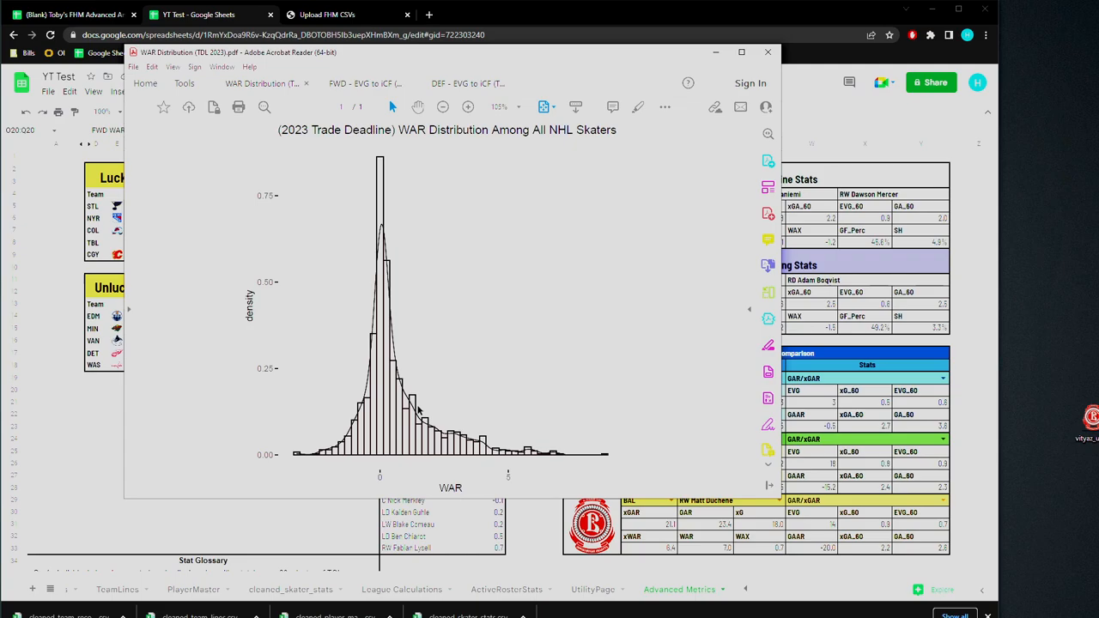
{"action": "mouse_move", "coordinate": [412, 417]}
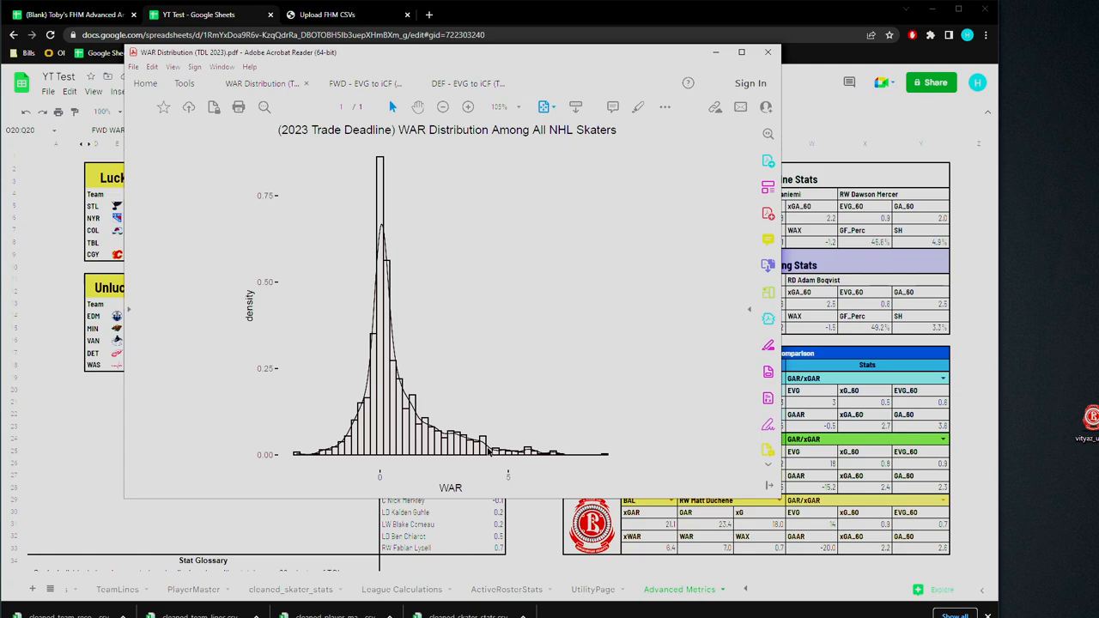
{"action": "mouse_move", "coordinate": [556, 152]}
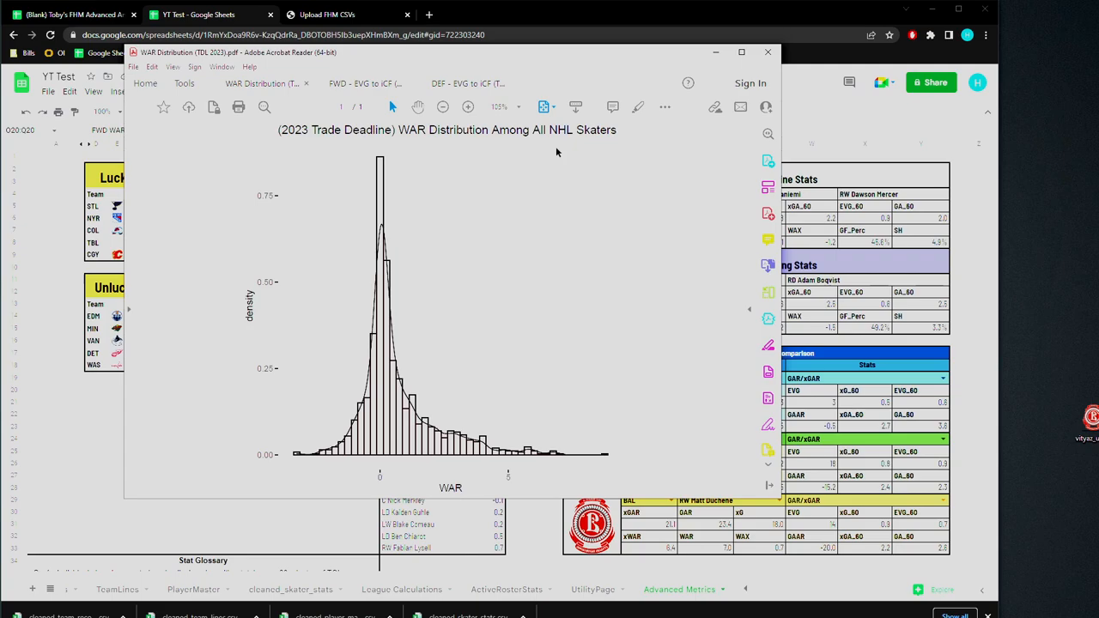
{"action": "mouse_move", "coordinate": [452, 453]}
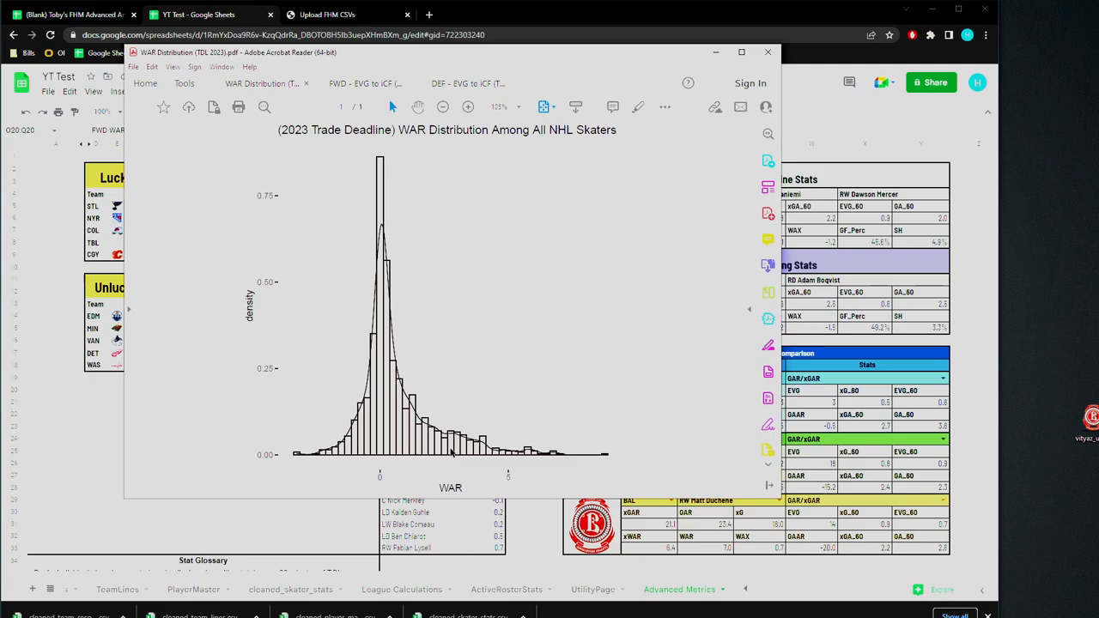
{"action": "mouse_move", "coordinate": [413, 416]}
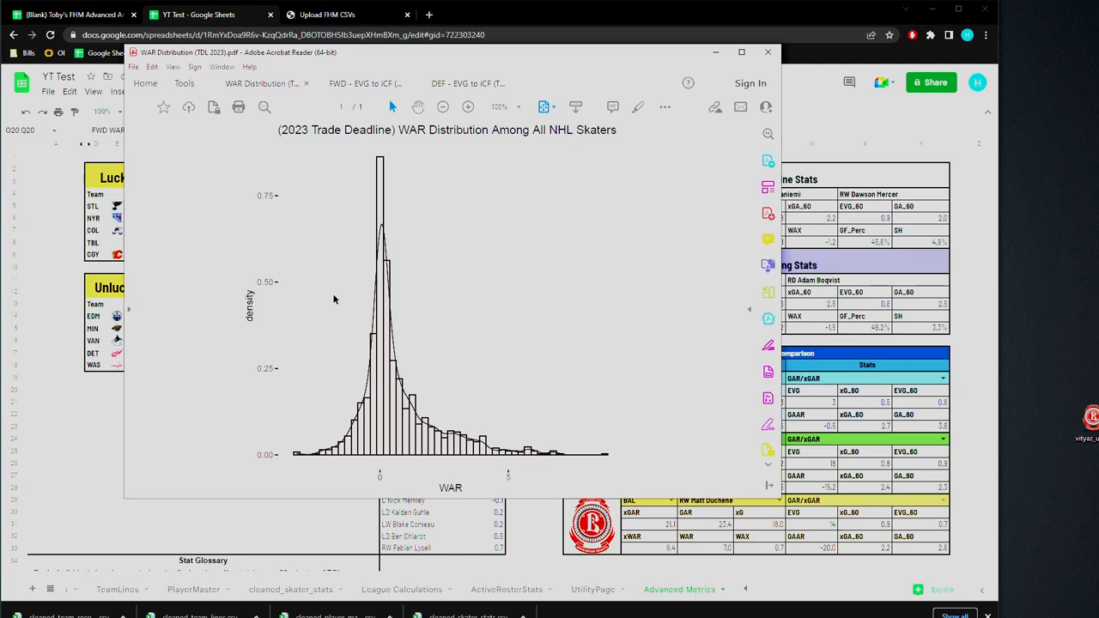
{"action": "mouse_move", "coordinate": [440, 273]}
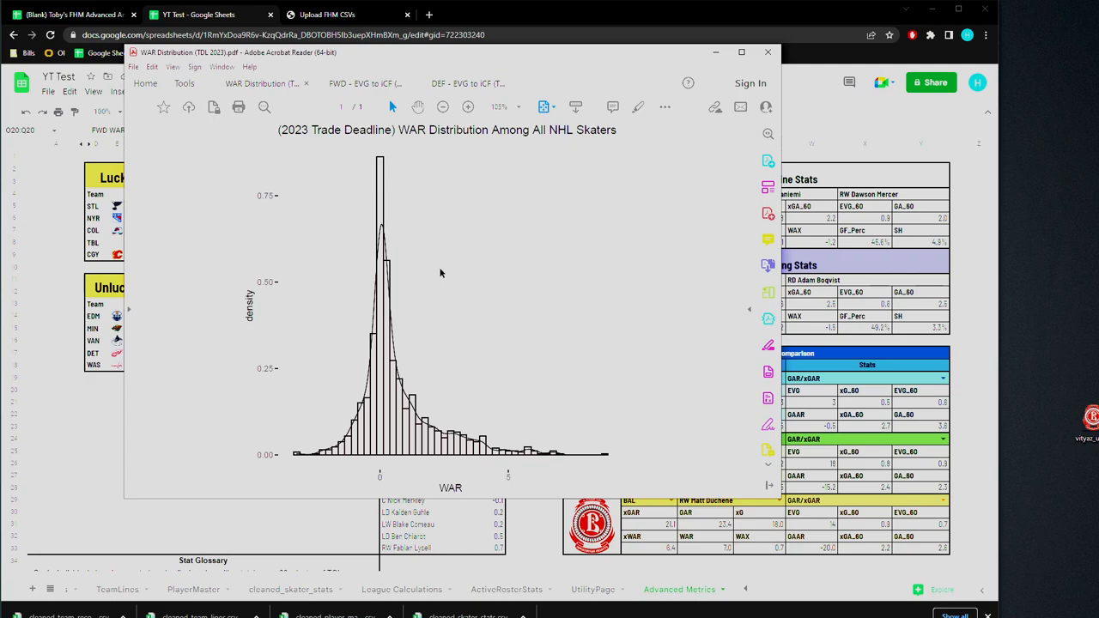
{"action": "mouse_move", "coordinate": [760, 60]}
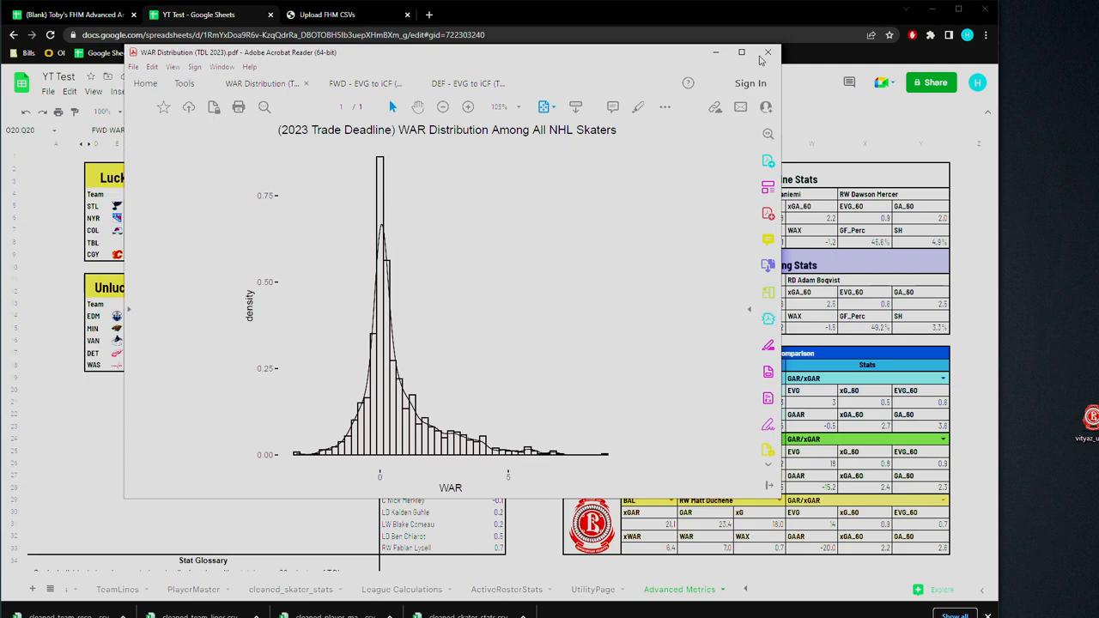
Close the WAR Distribution PDF in Acrobat Reader, leaving the BAL dashboard in view
{"action": "left_click", "coordinate": [767, 52]}
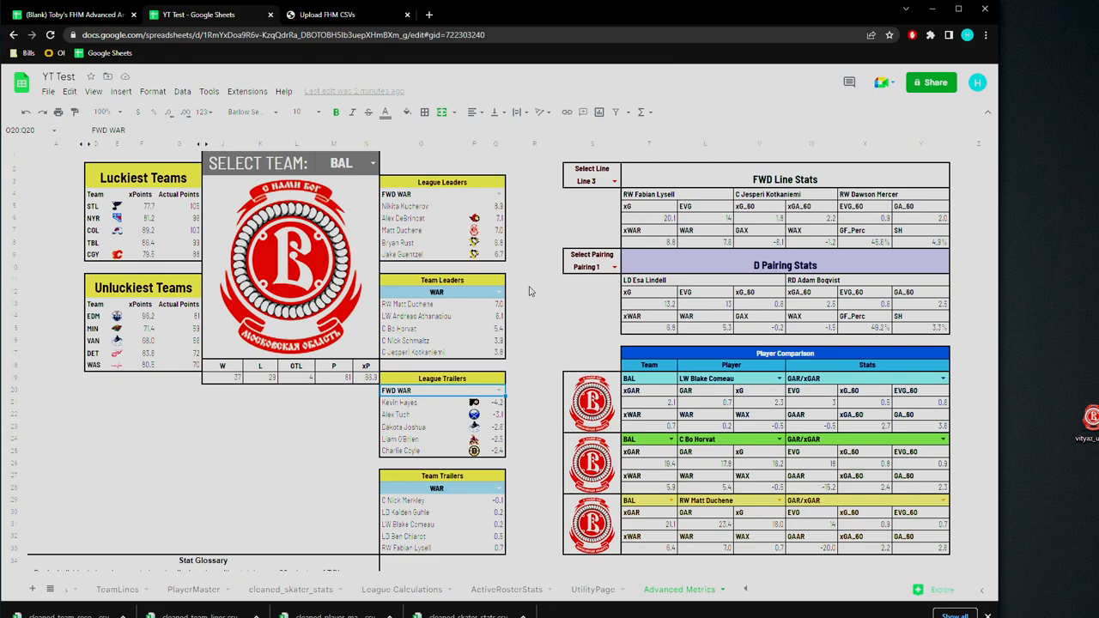